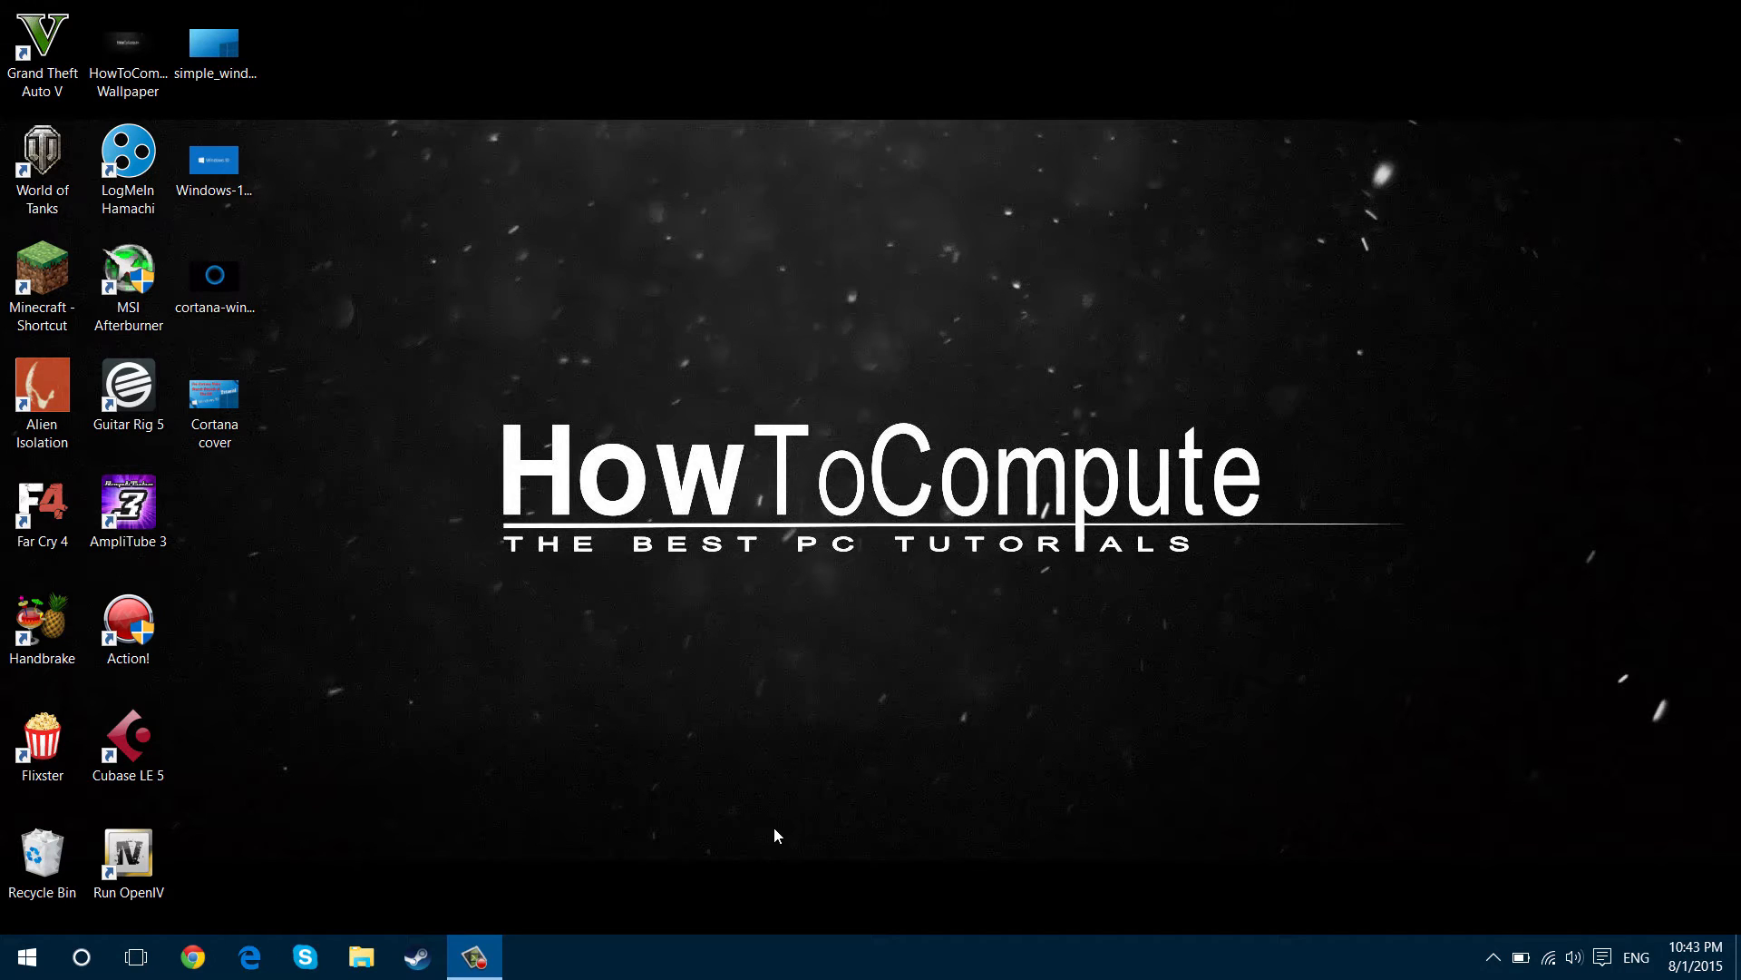
Launch Microsoft Edge from the taskbar, opening a new tab page with top sites
left_click(248, 957)
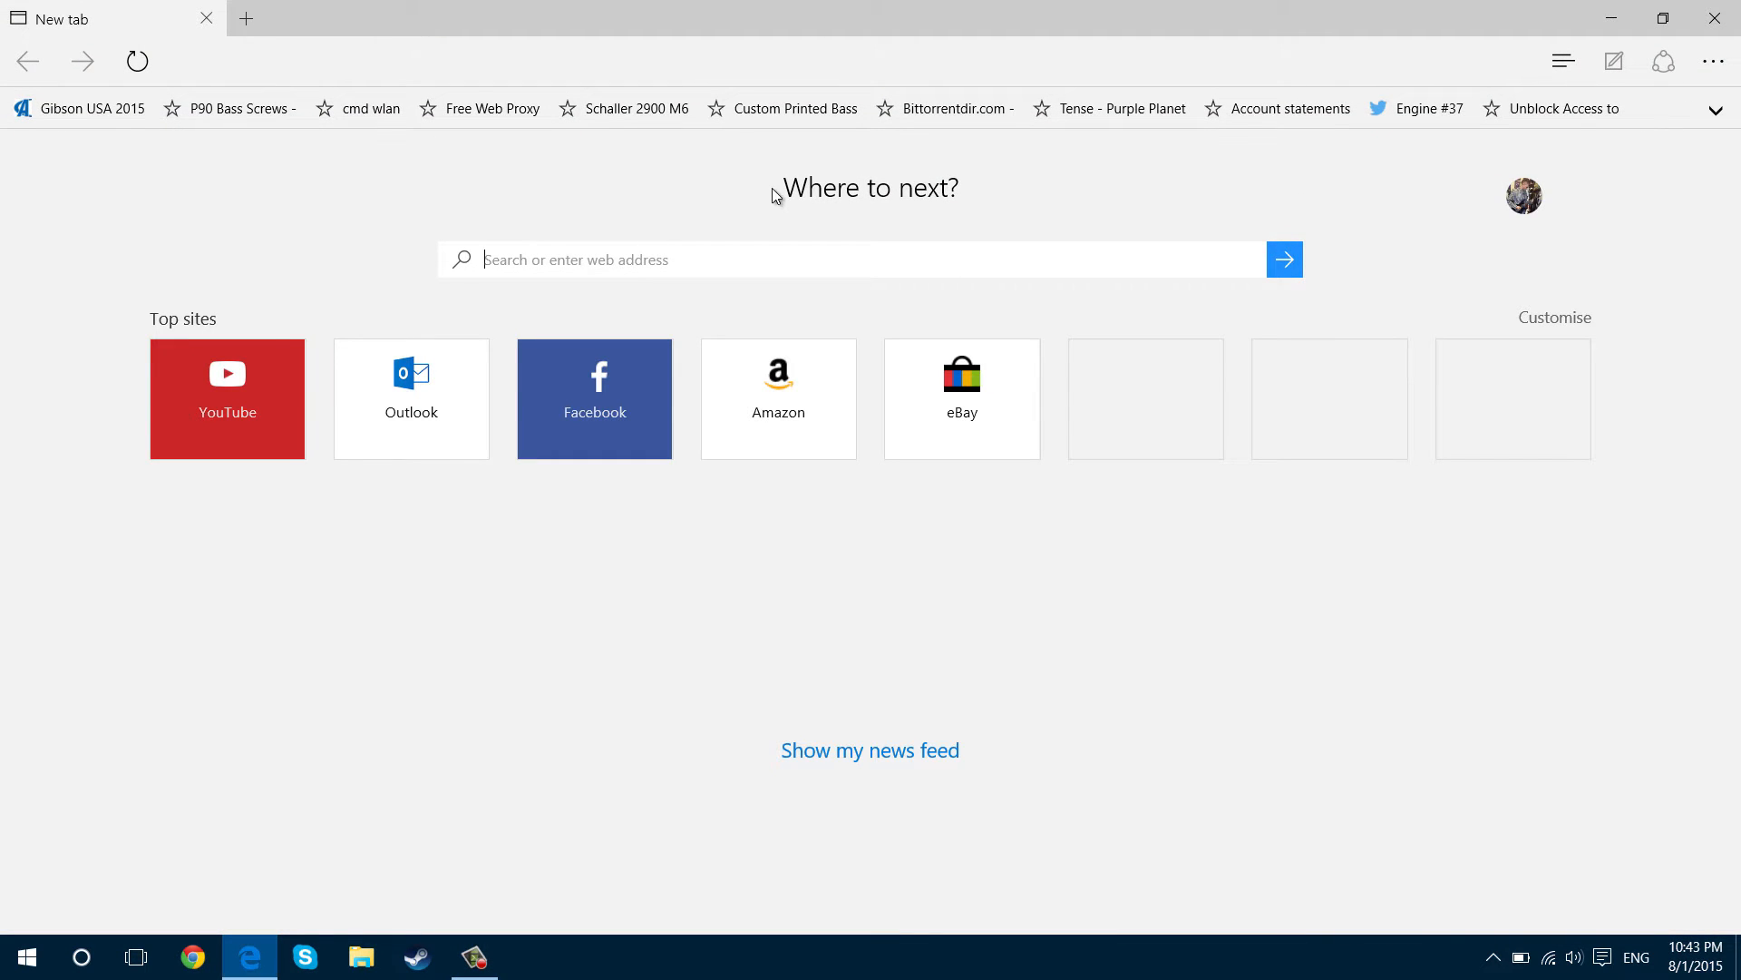
mouse_move(763, 75)
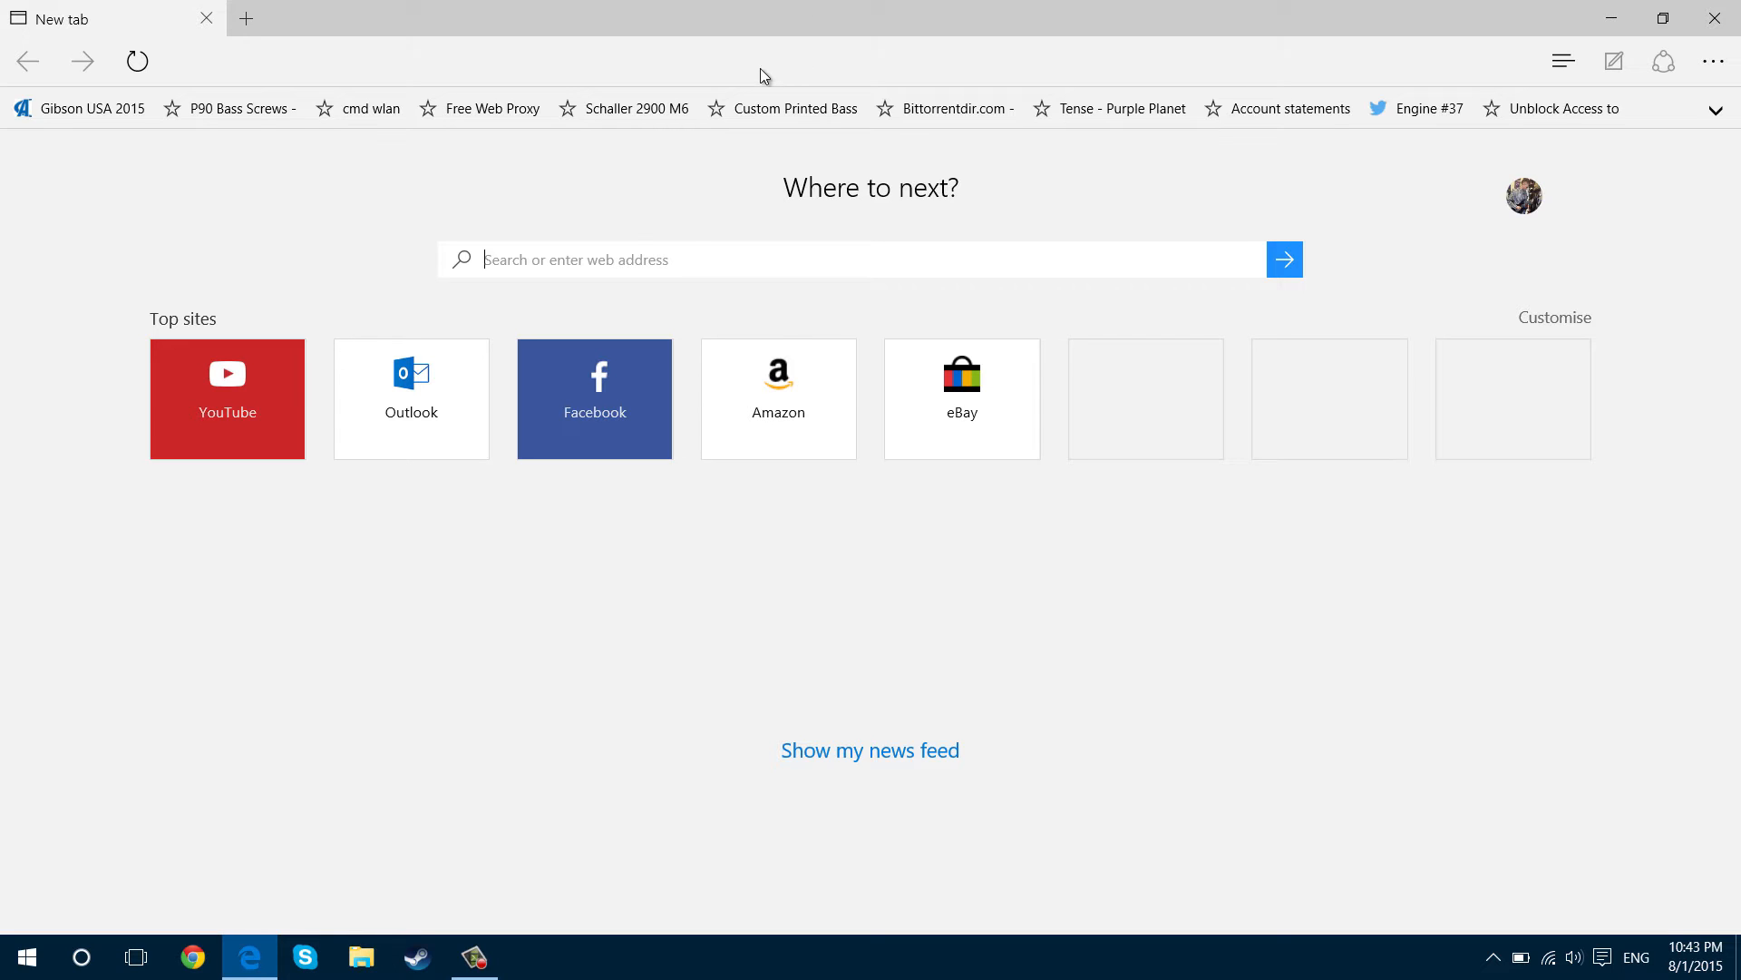
mouse_move(577, 298)
type("goo")
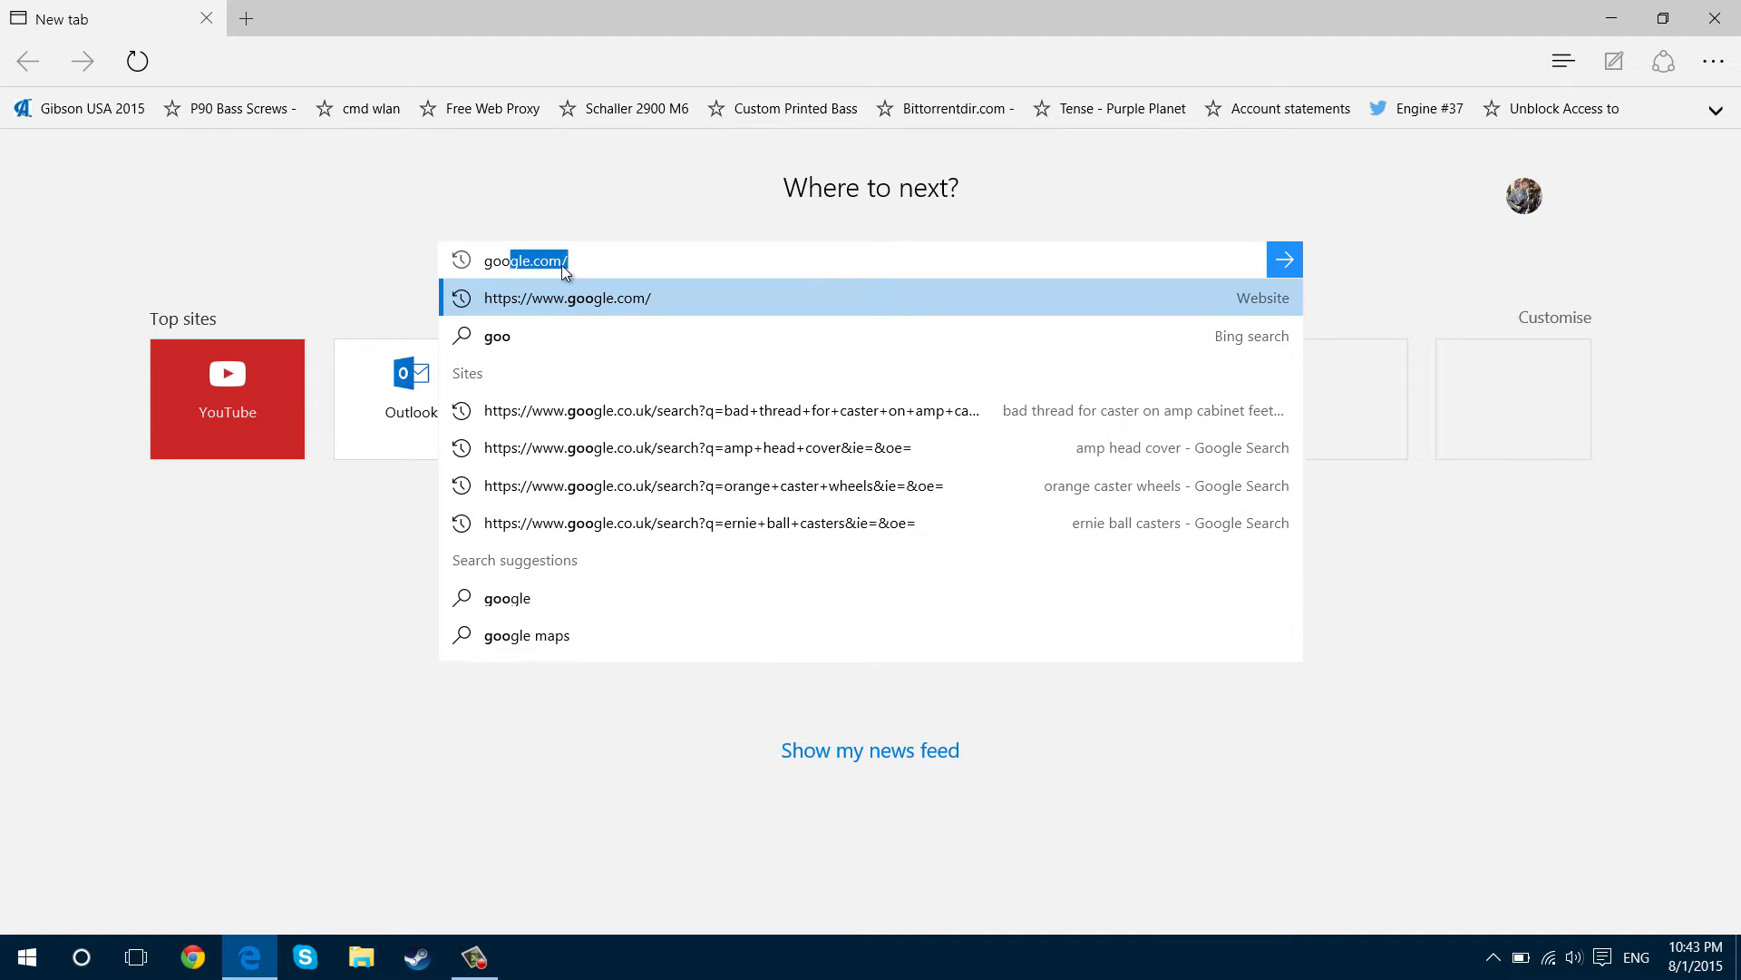
Load the Google UK home page and bring up Edge's More actions menu
left_click(567, 298)
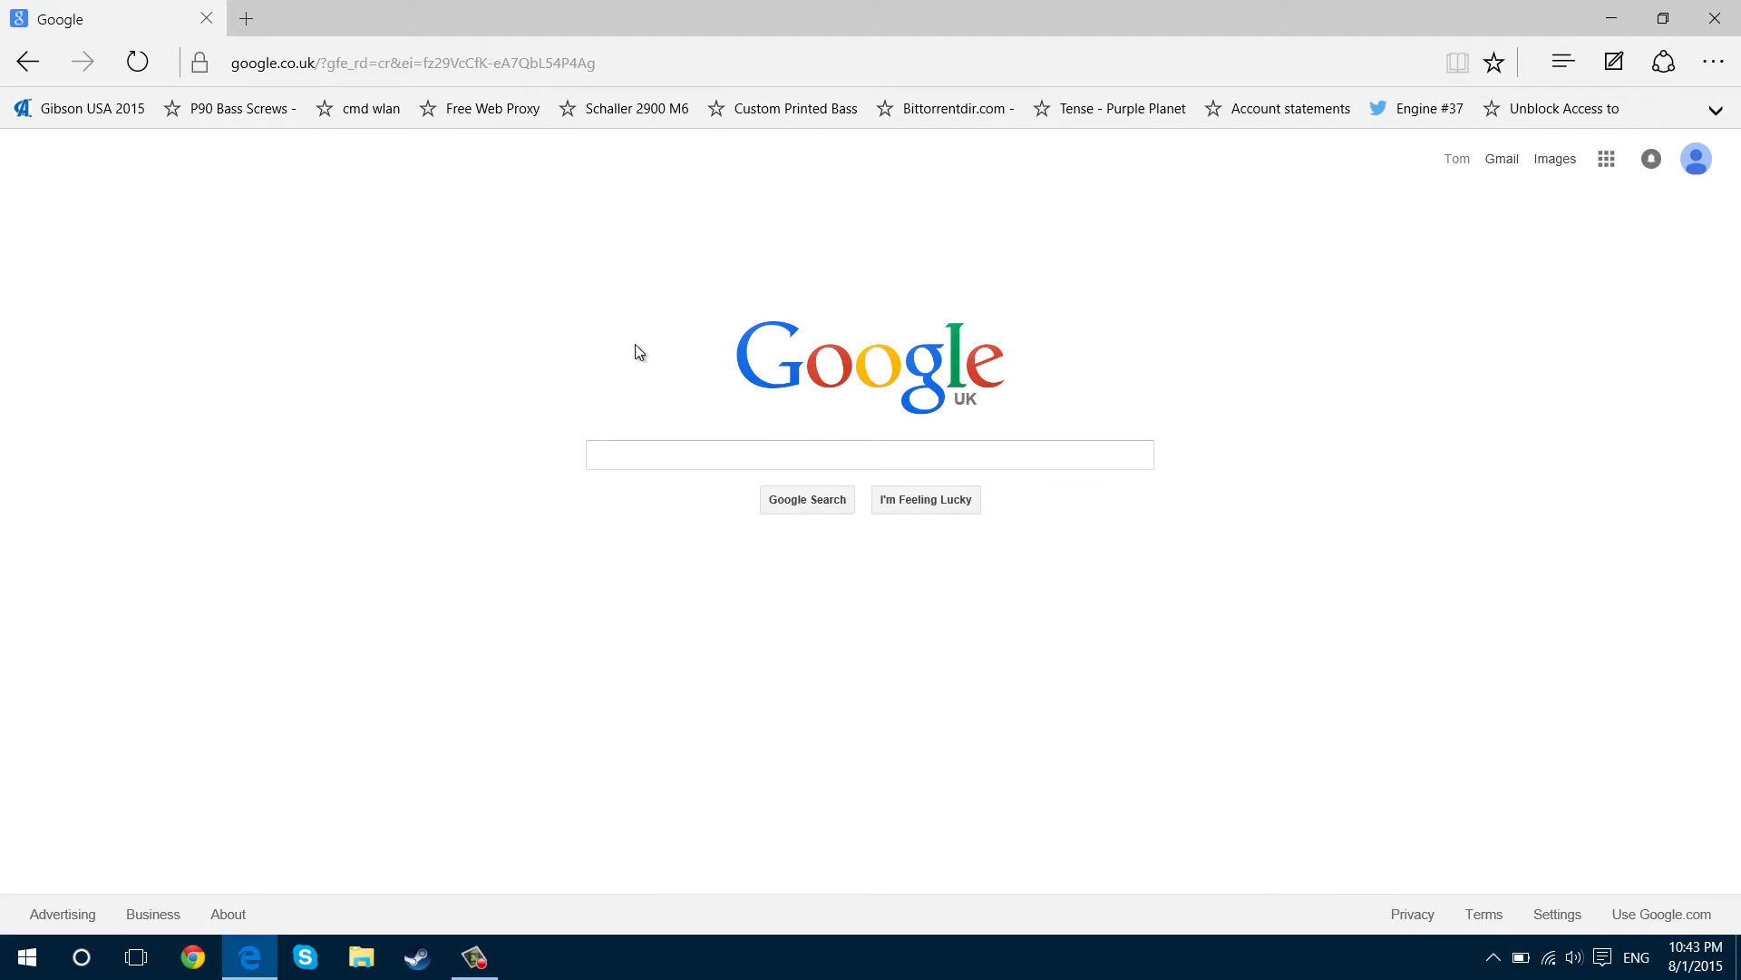
mouse_move(285, 18)
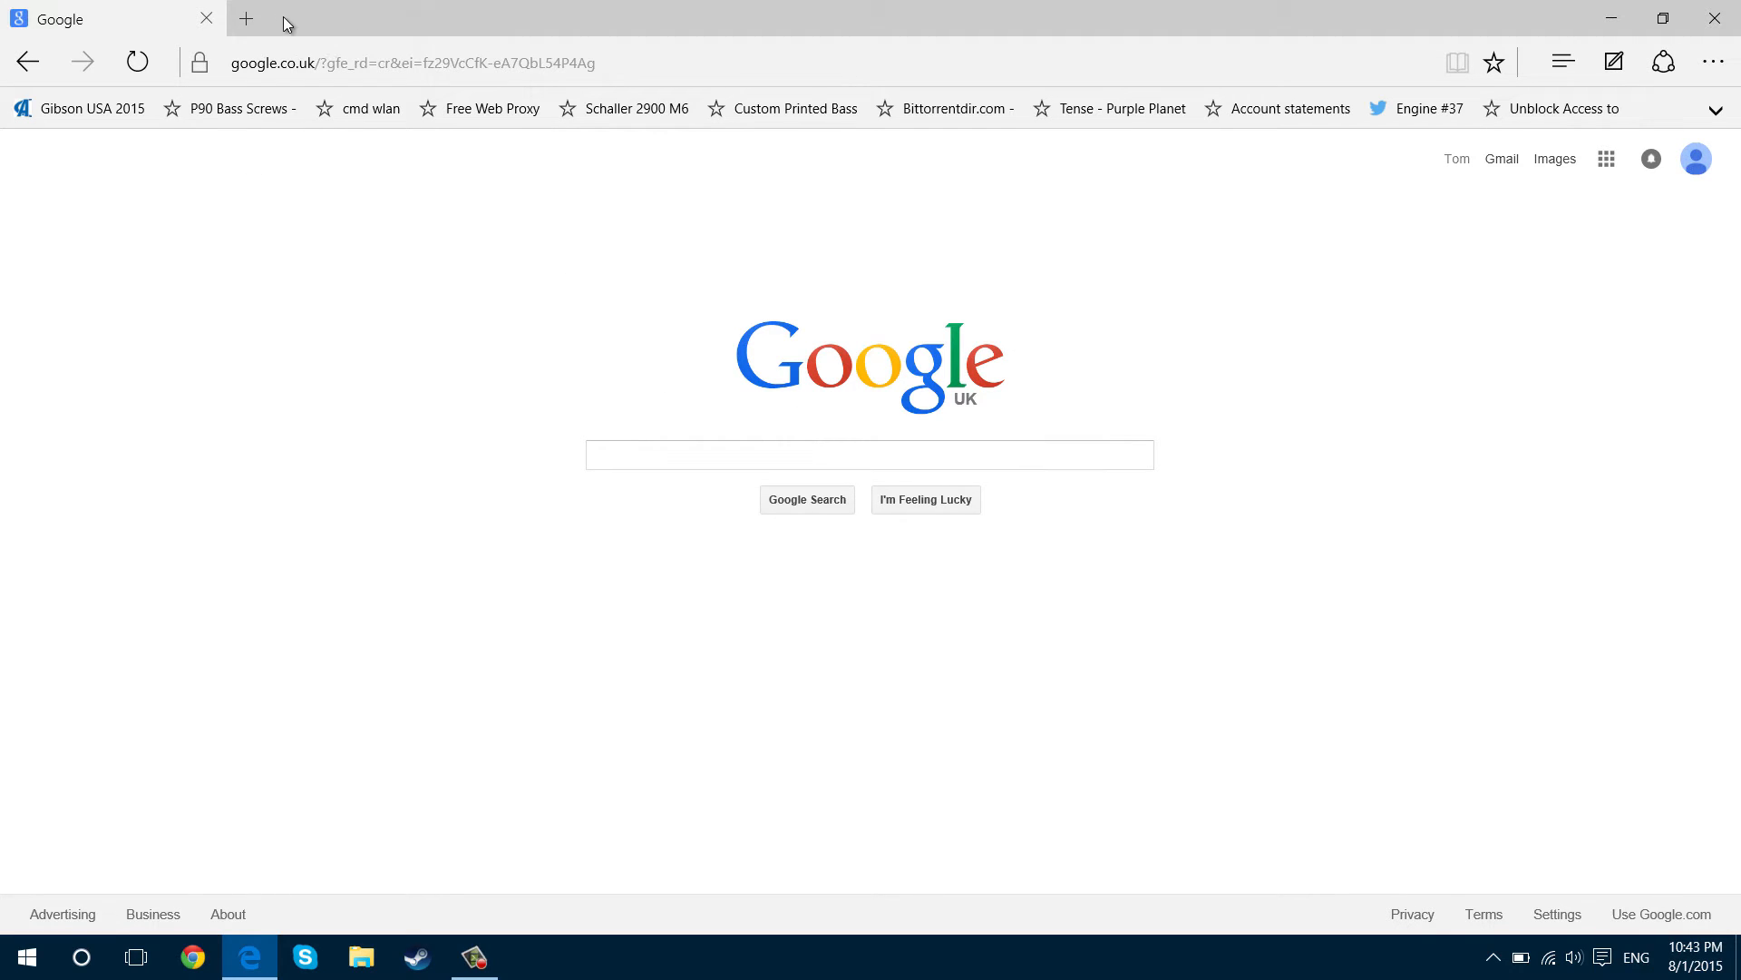
mouse_move(349, 354)
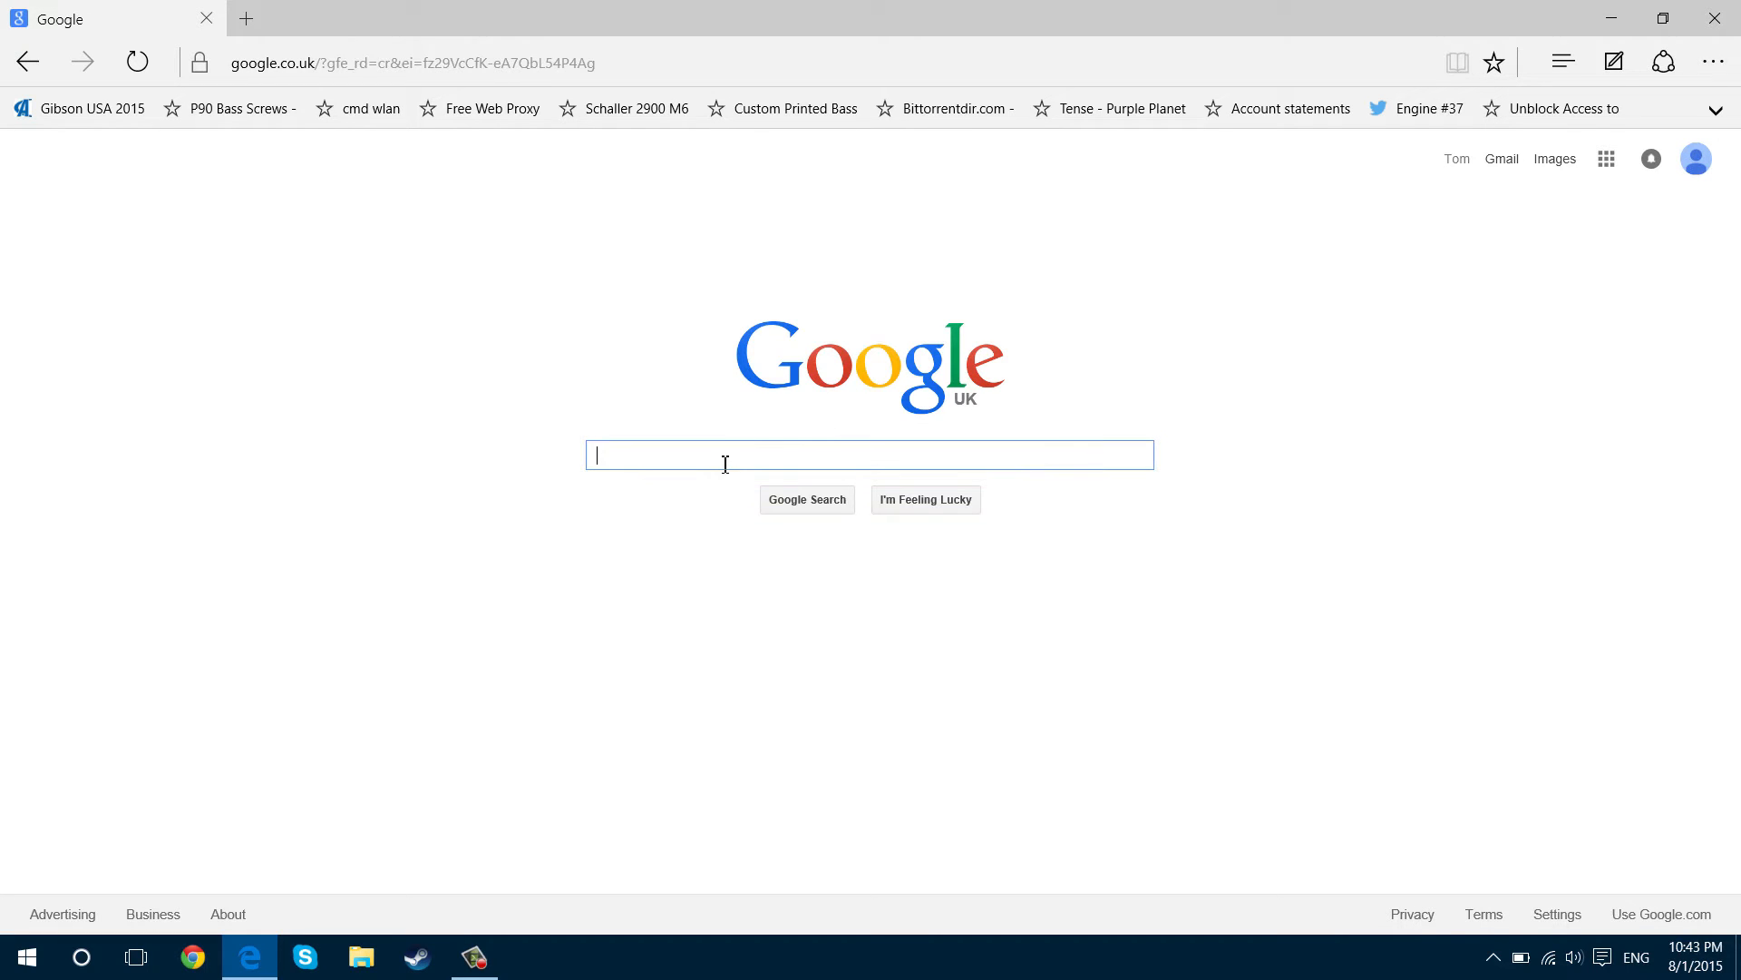
mouse_move(880, 508)
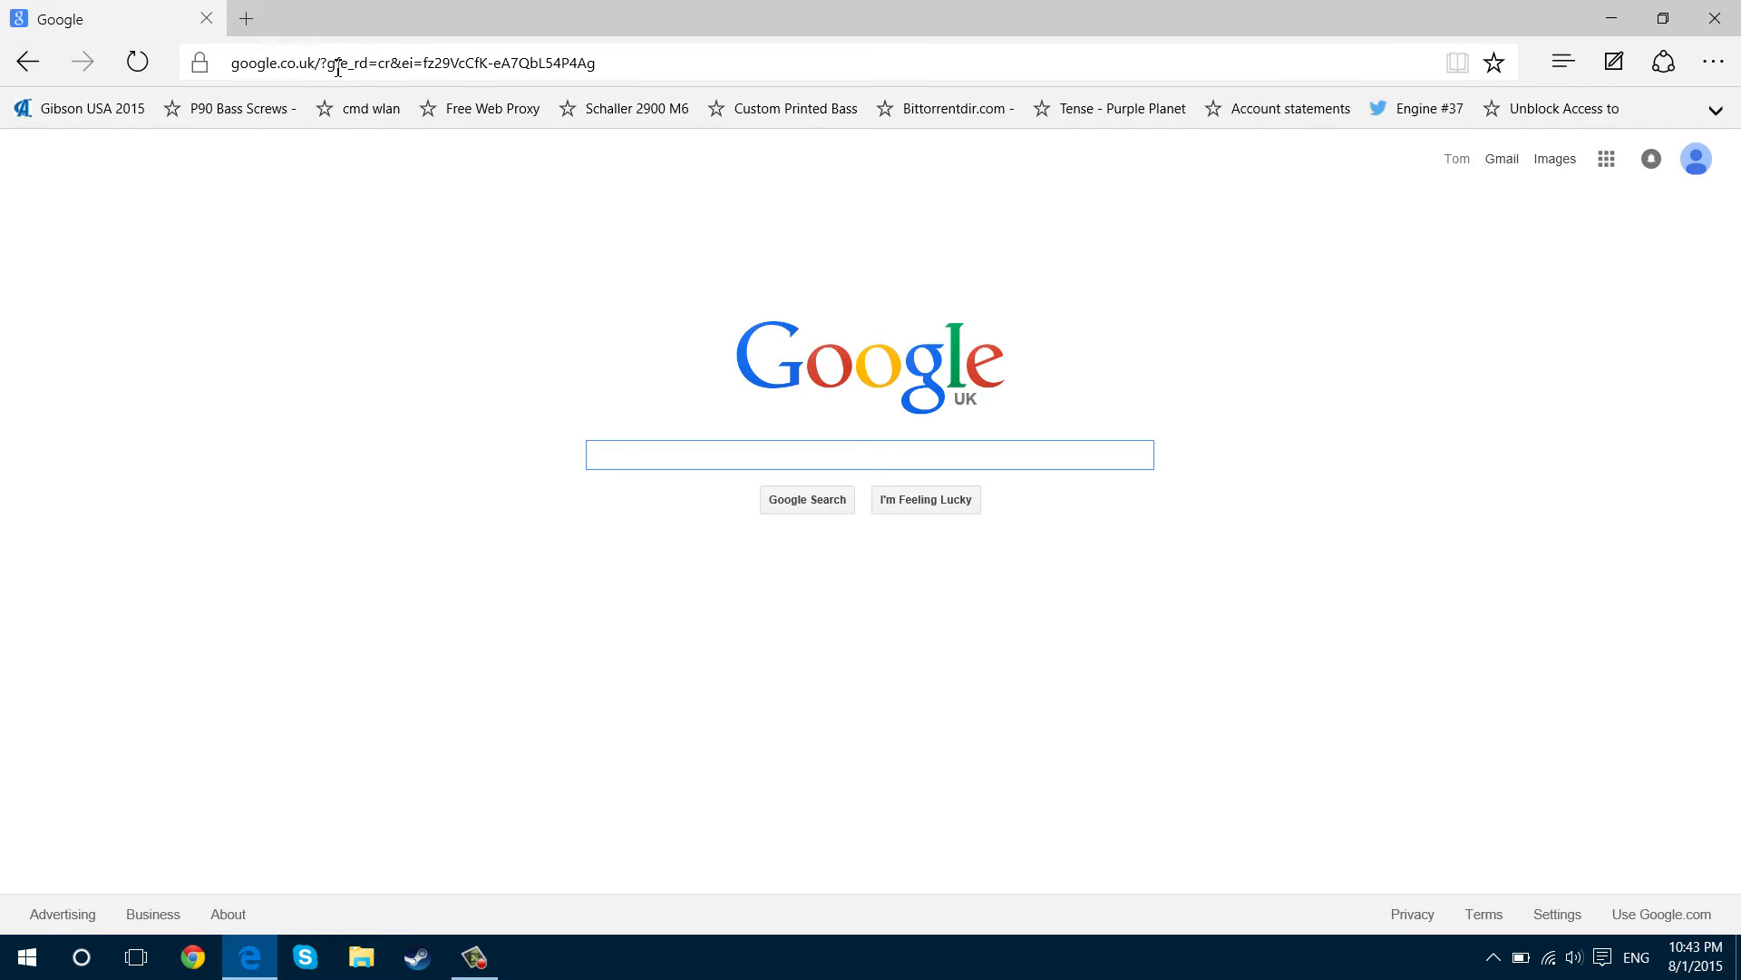
left_click(869, 479)
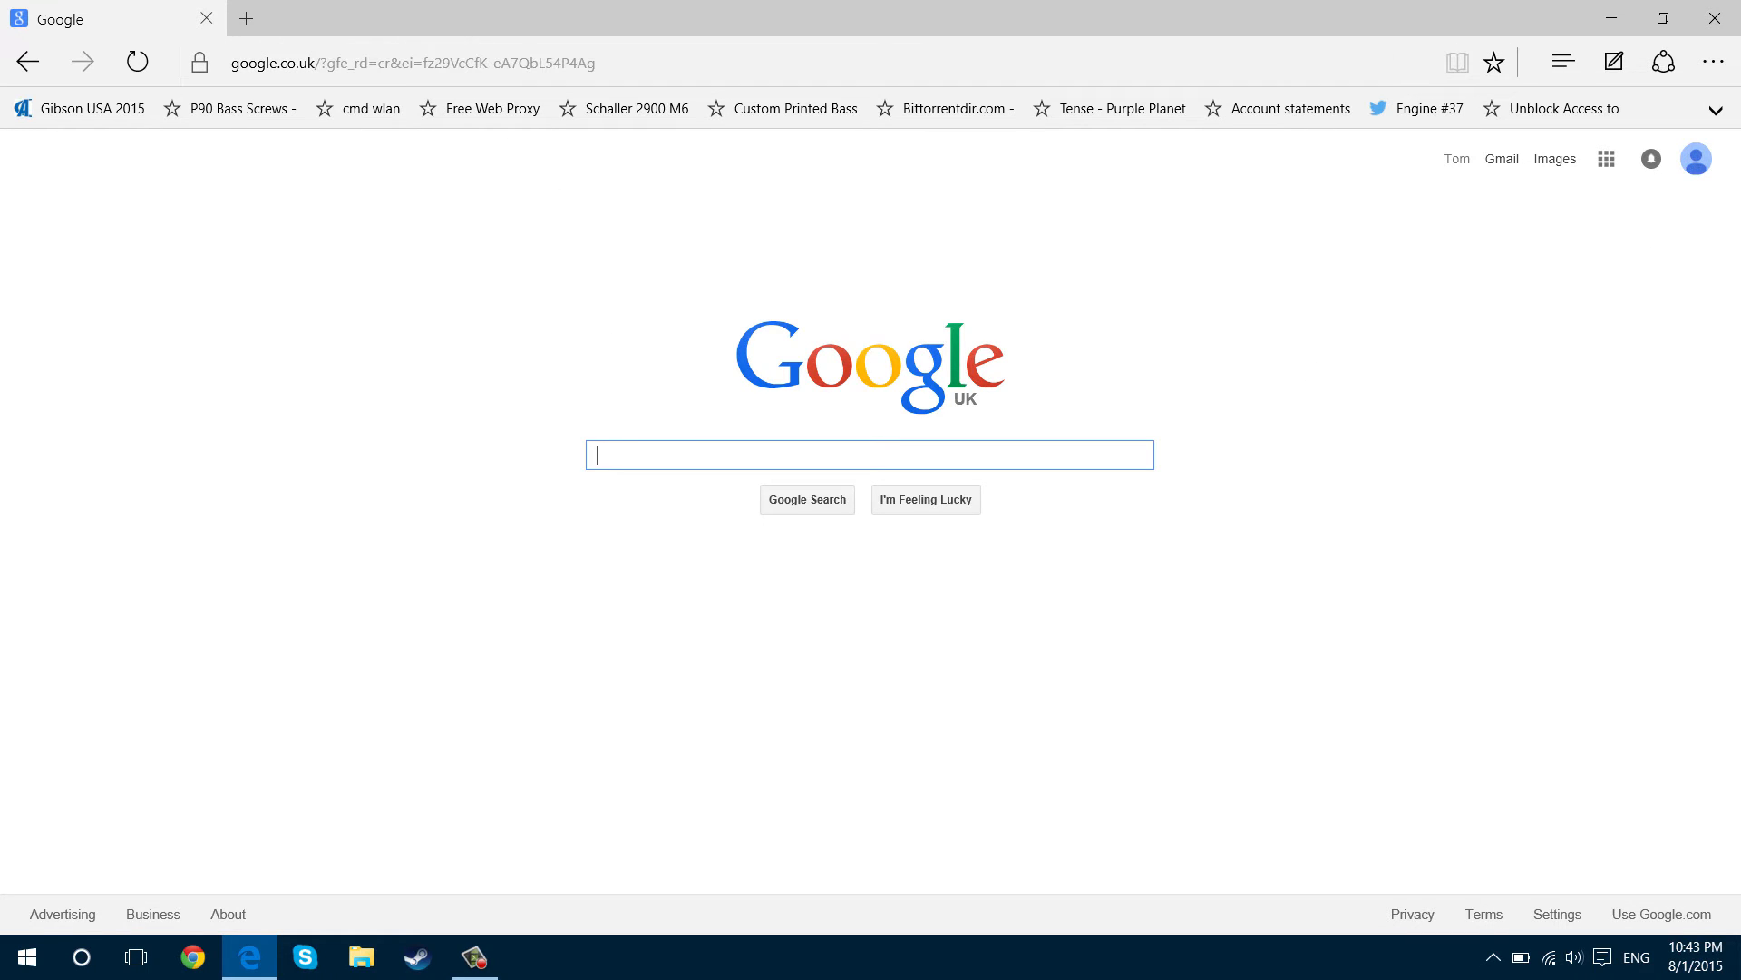
mouse_move(1185, 418)
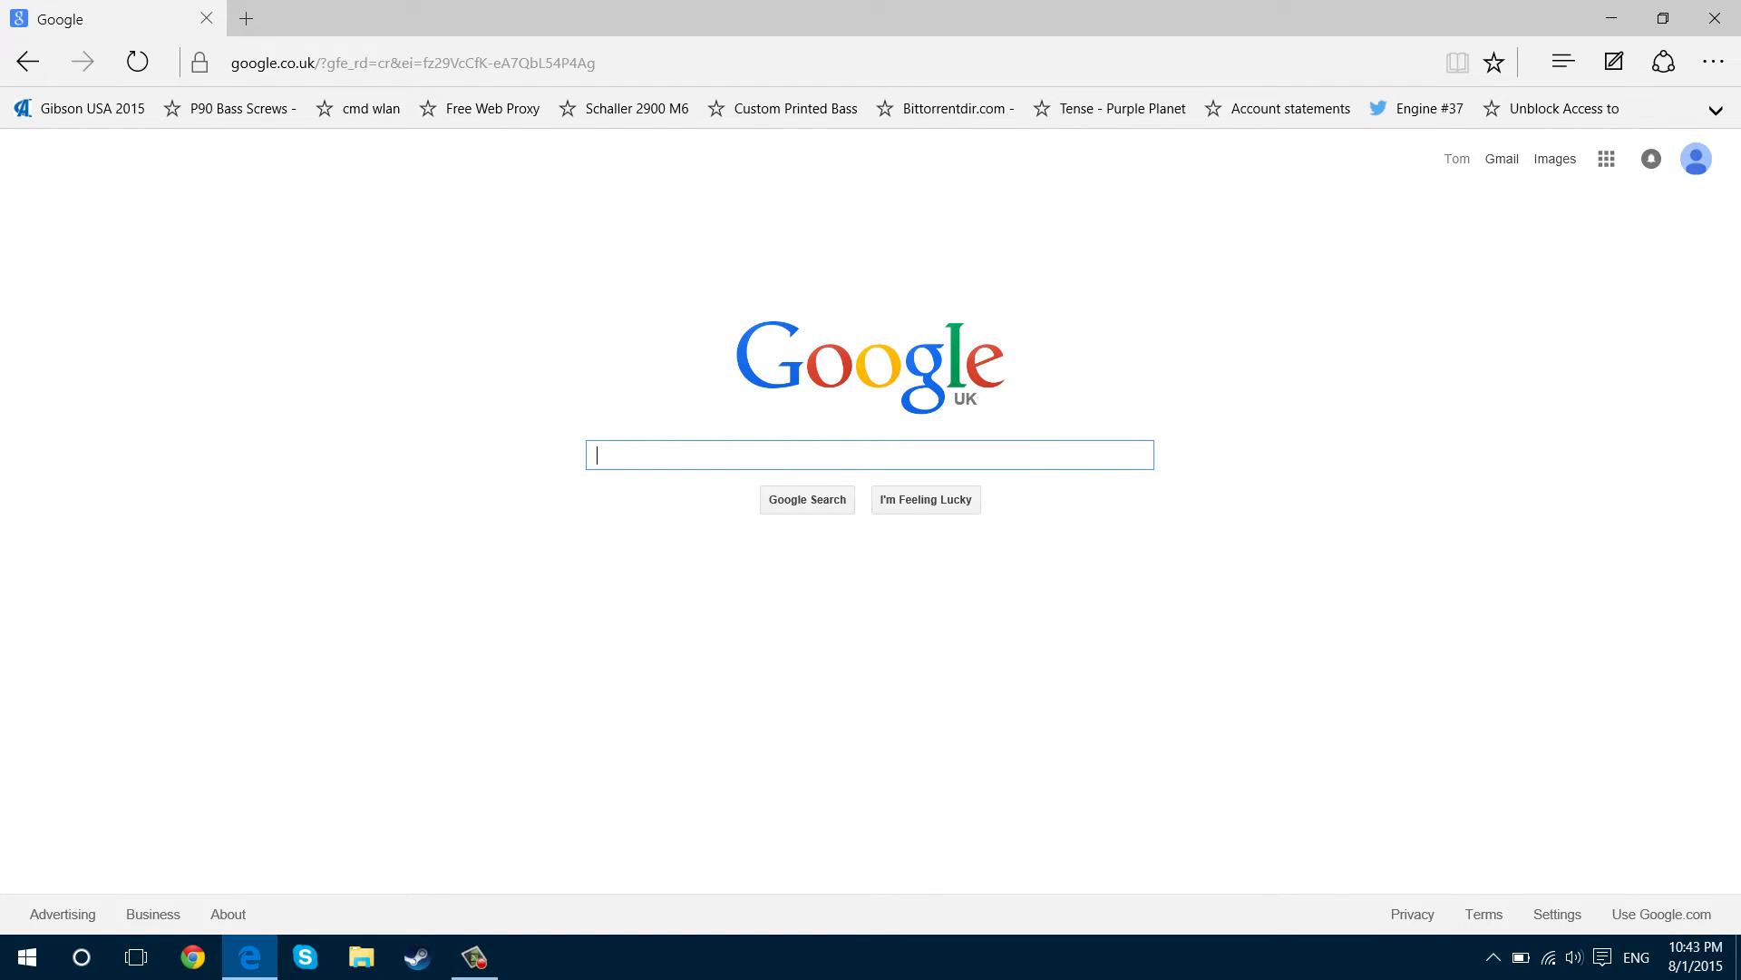
left_click(1712, 61)
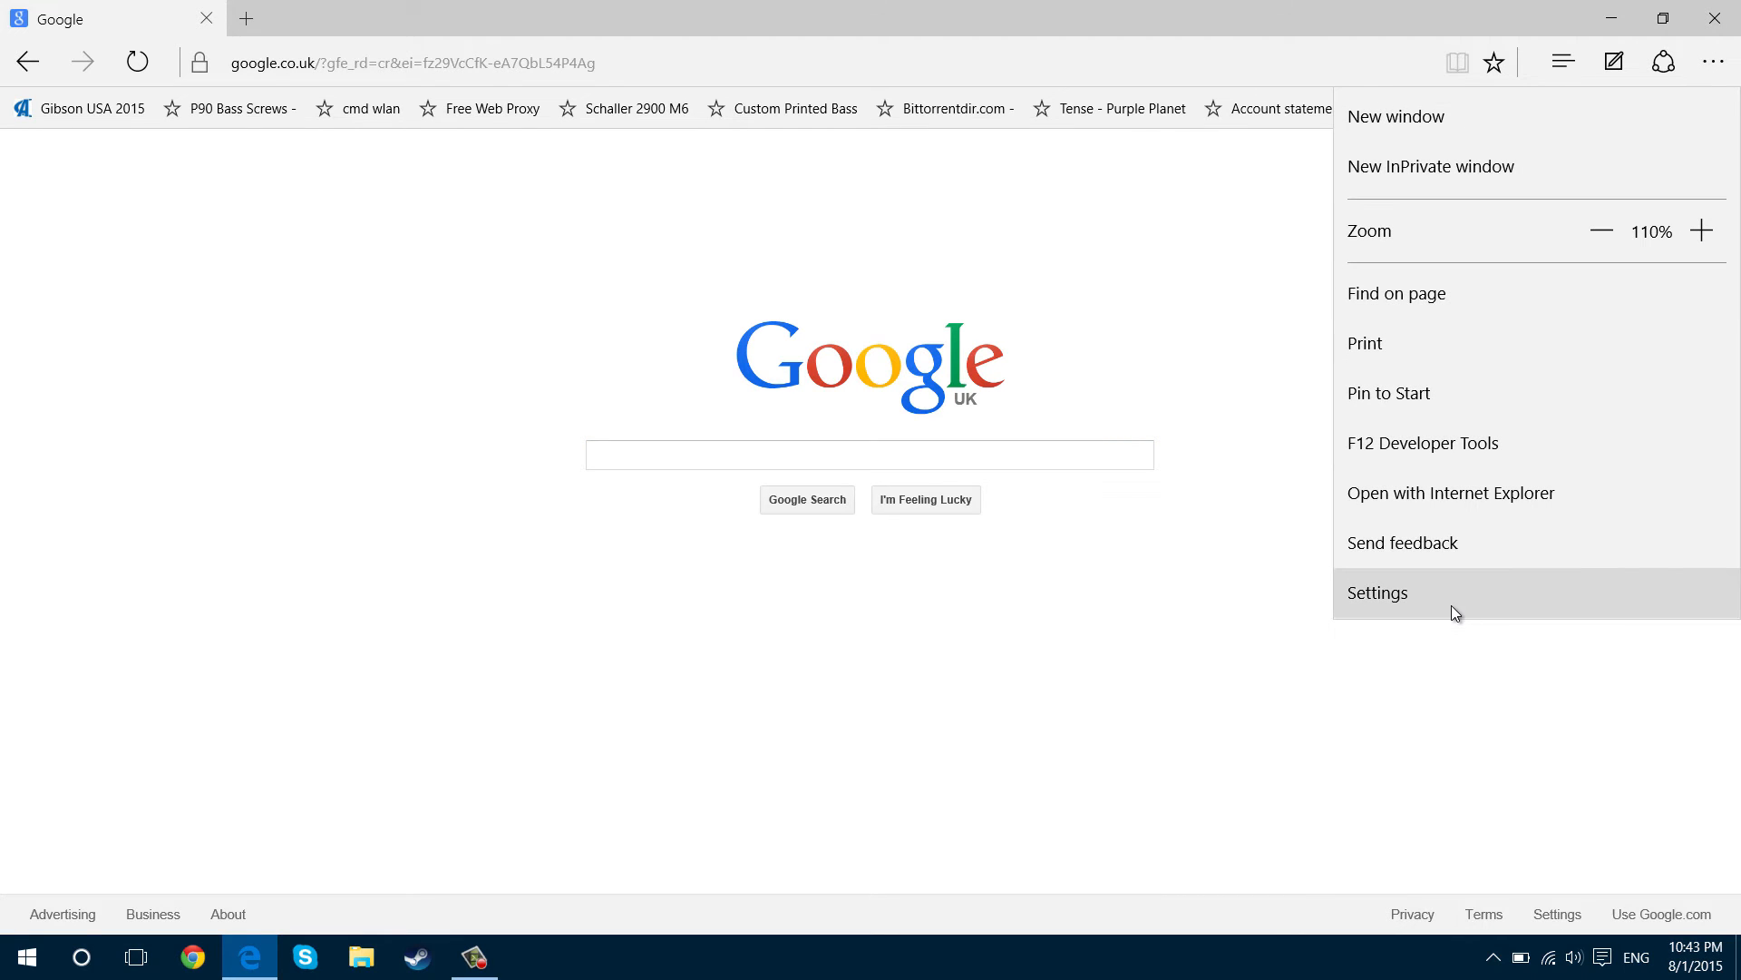
Show Edge's advanced settings, where Bing is the address bar search engine
left_click(1378, 593)
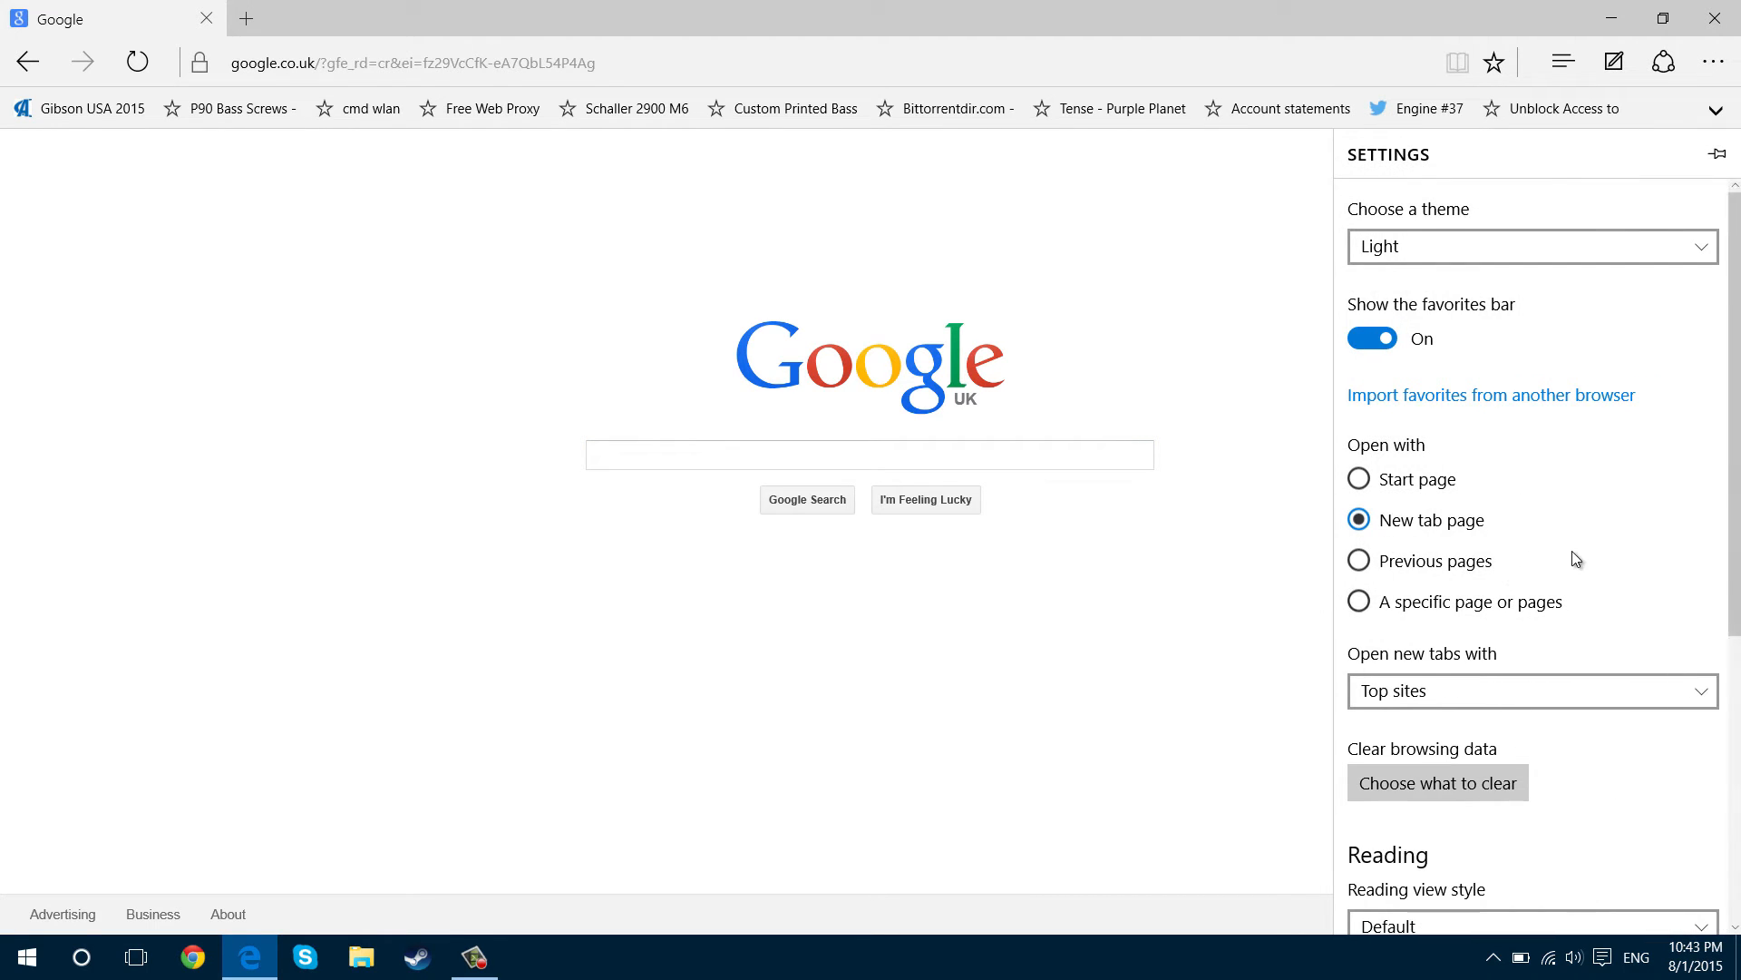
scroll("down", 3)
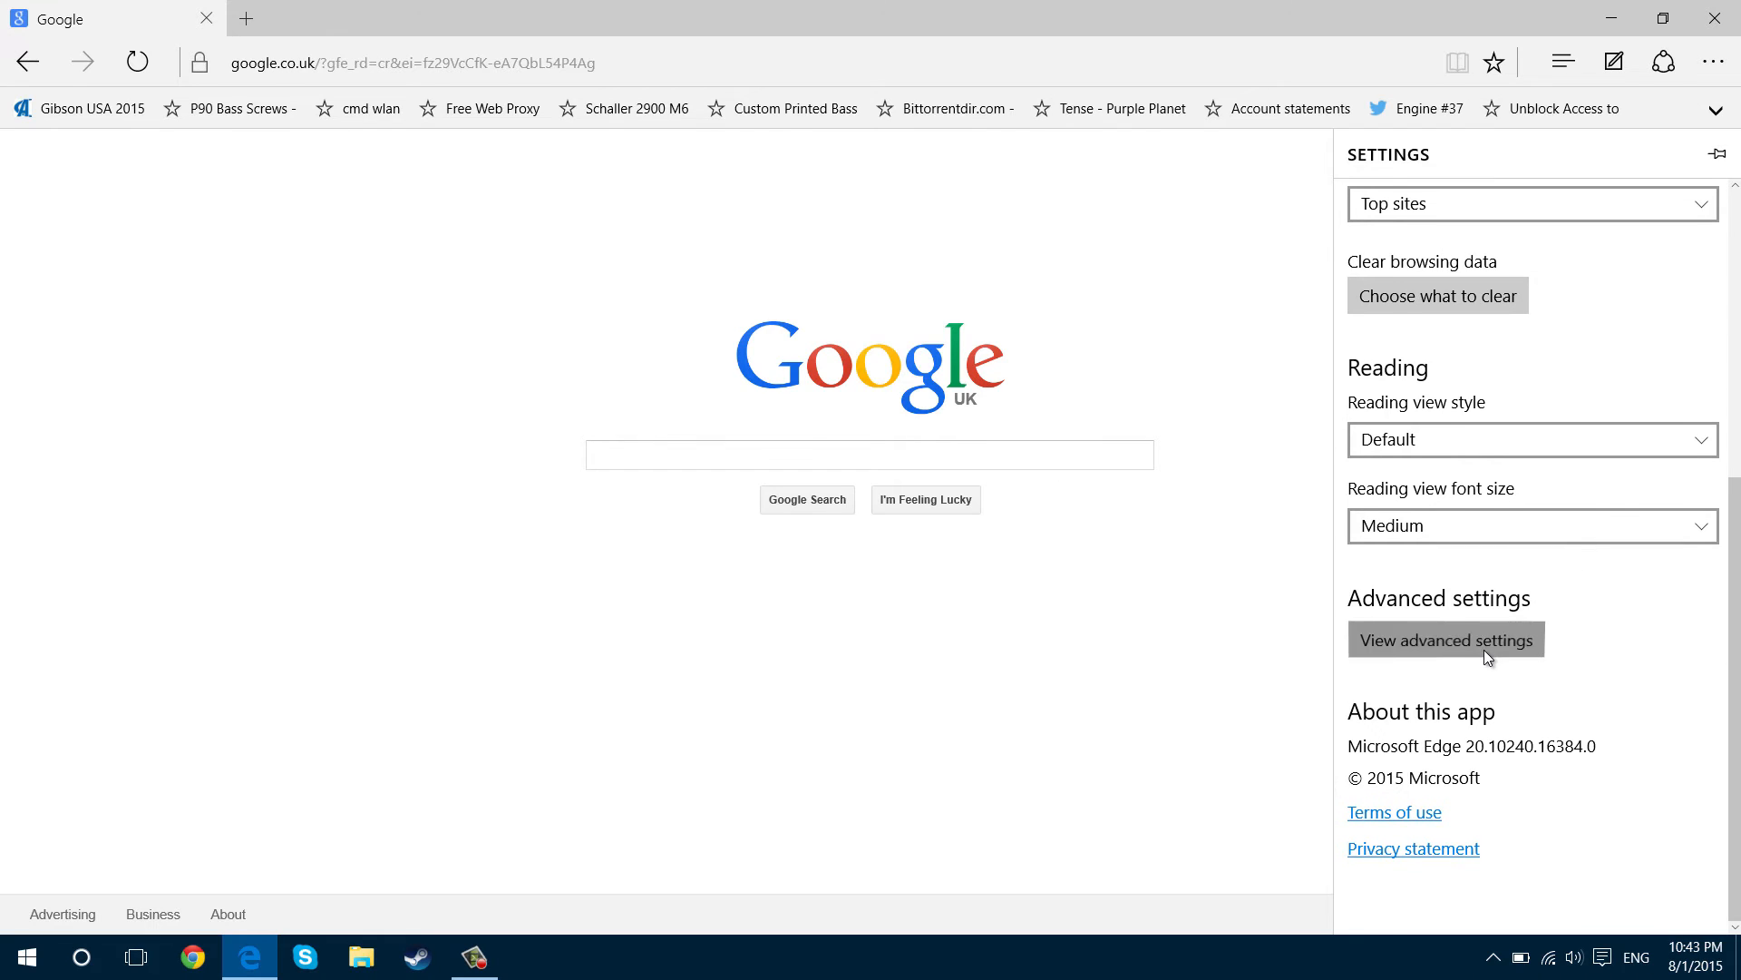
left_click(1446, 639)
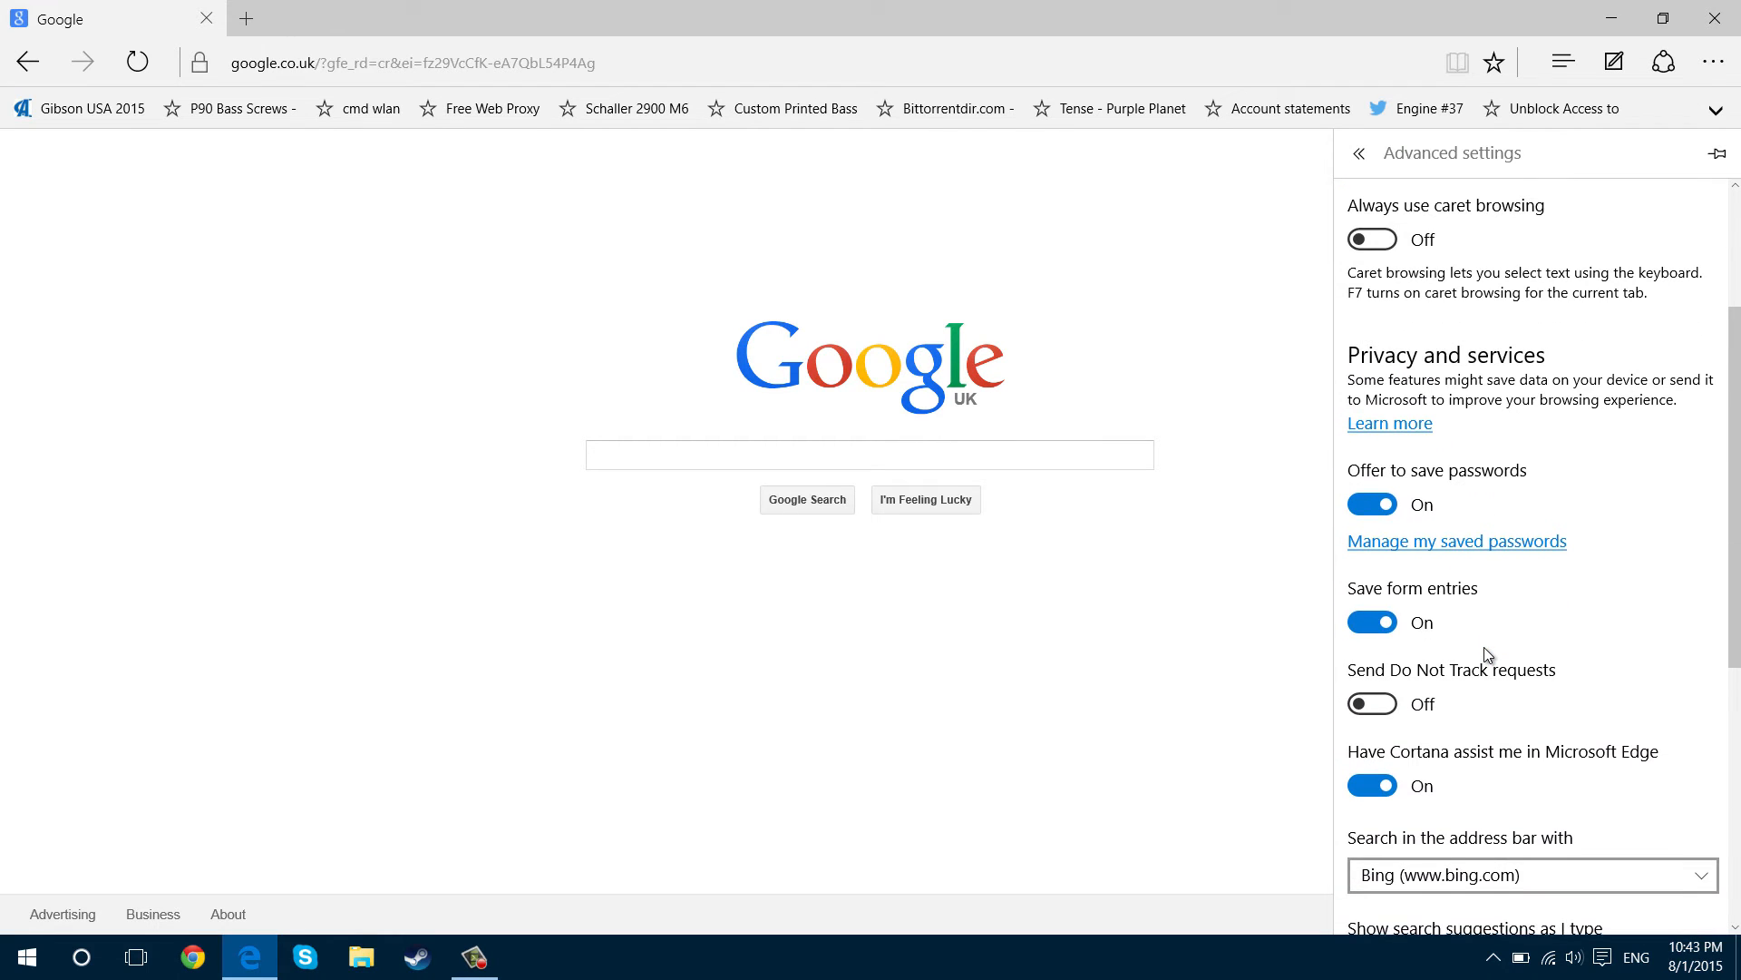
scroll("down", 3)
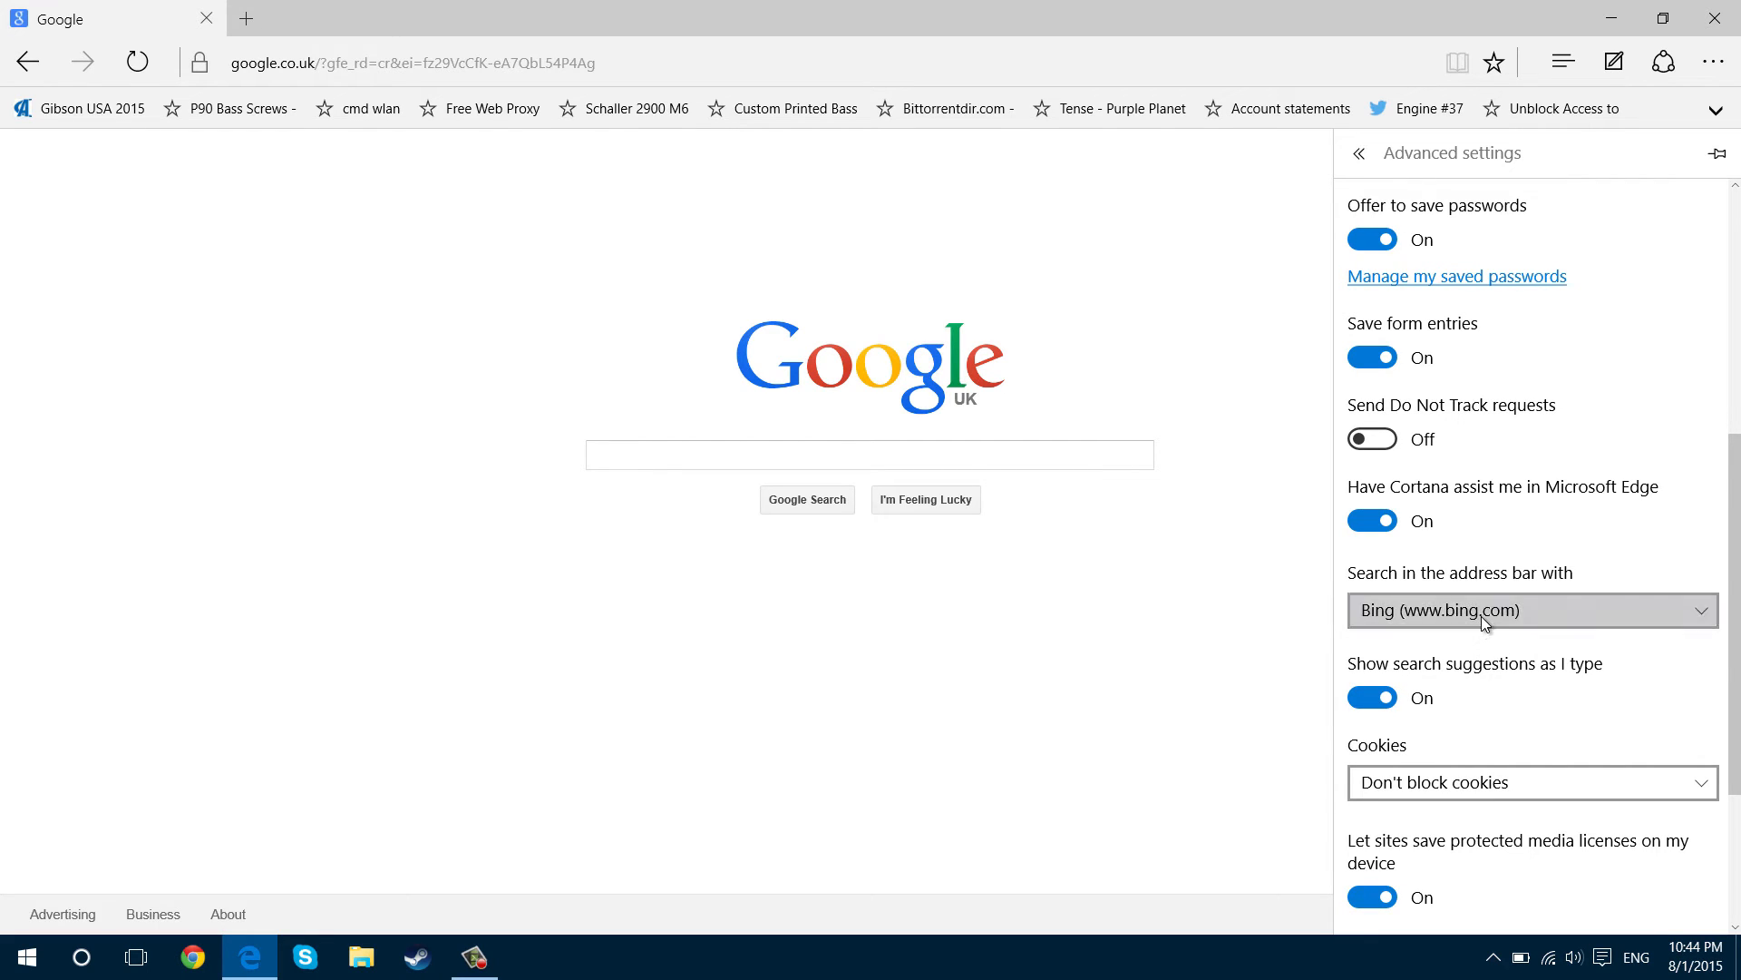
left_click(1532, 611)
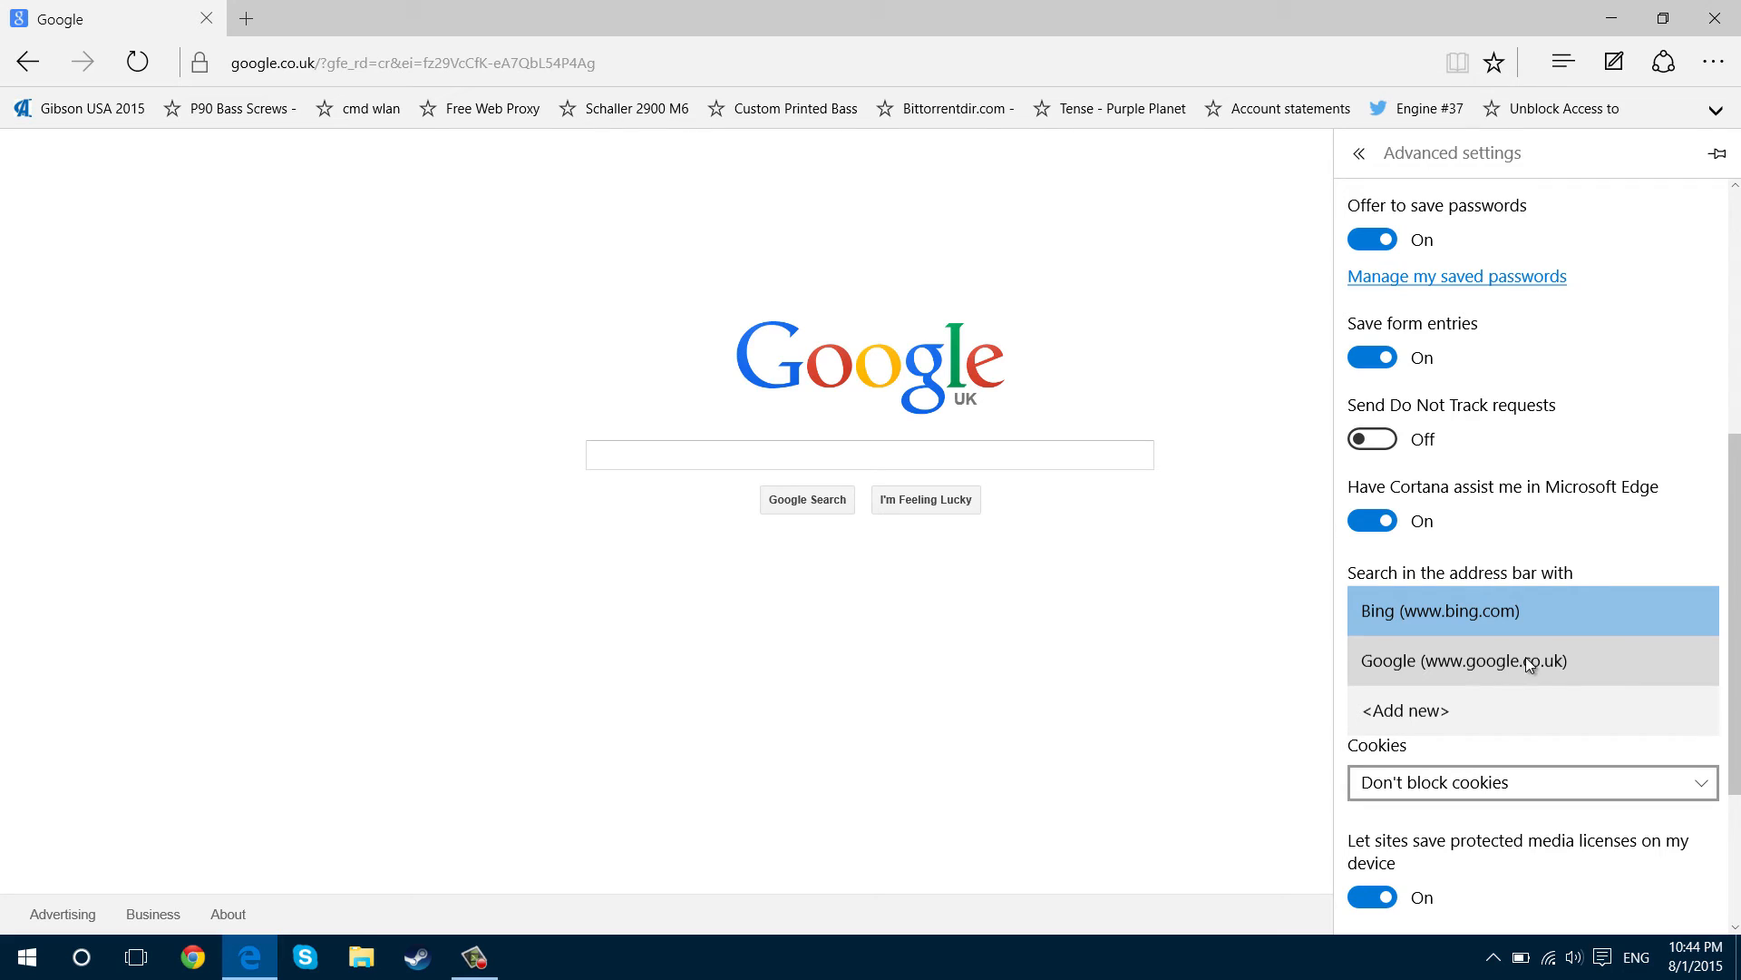
mouse_move(1460, 731)
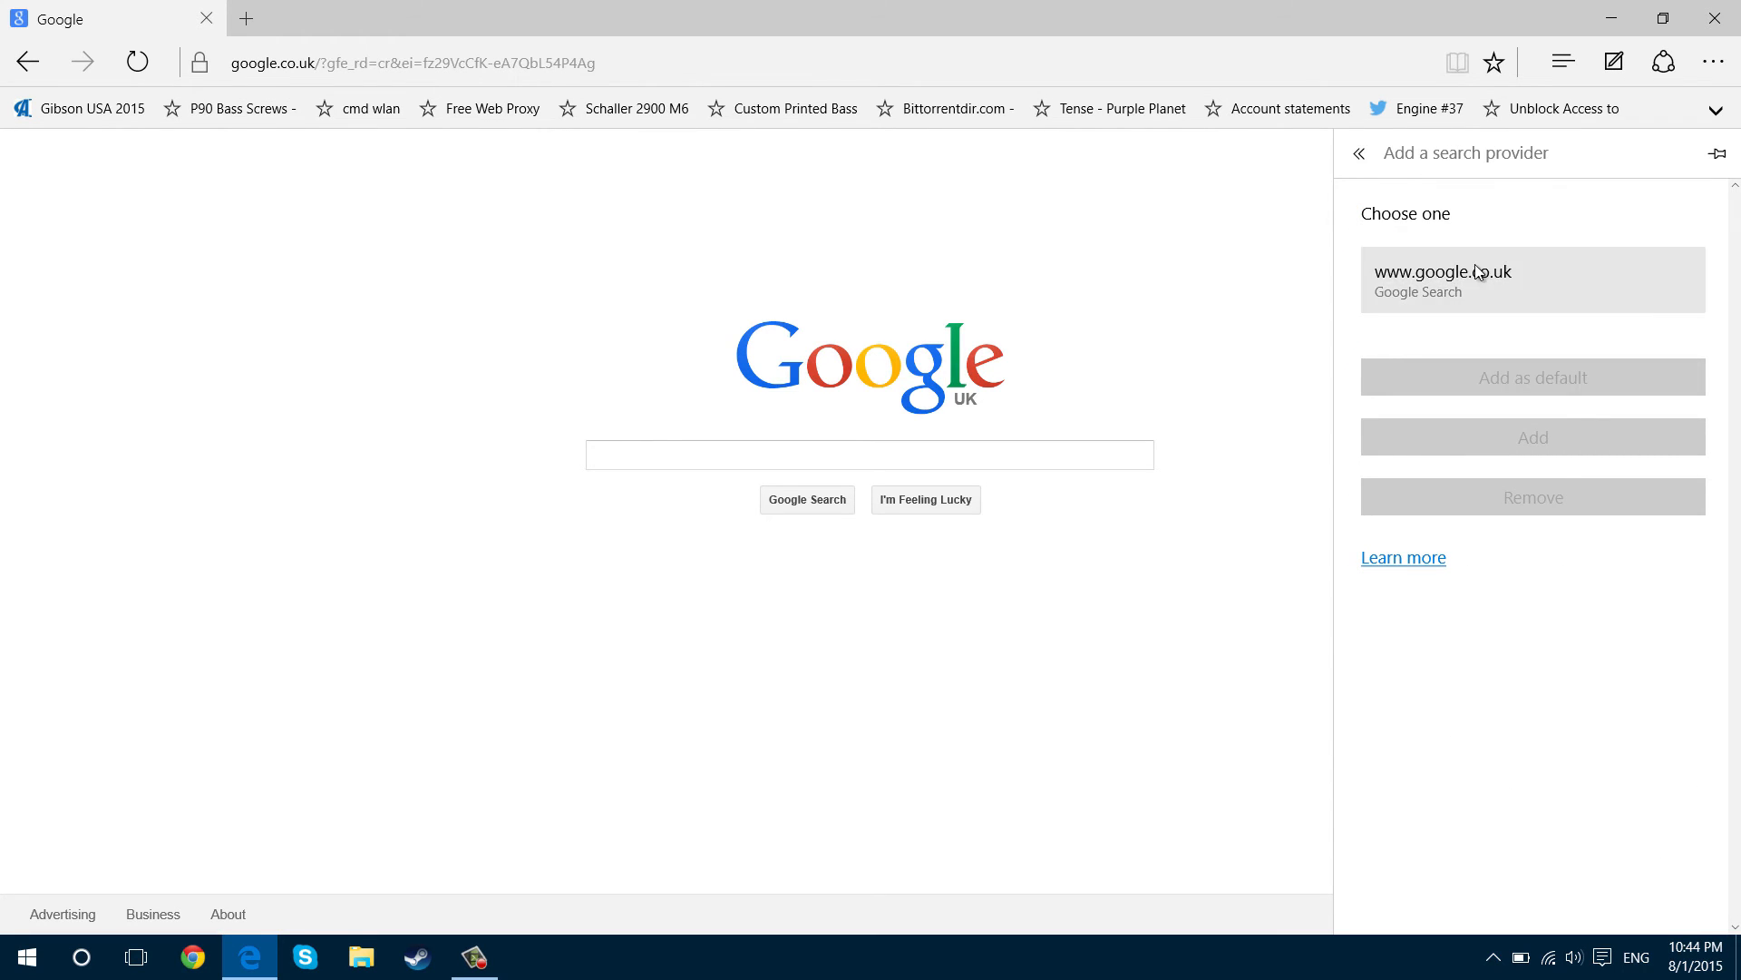
mouse_move(1473, 298)
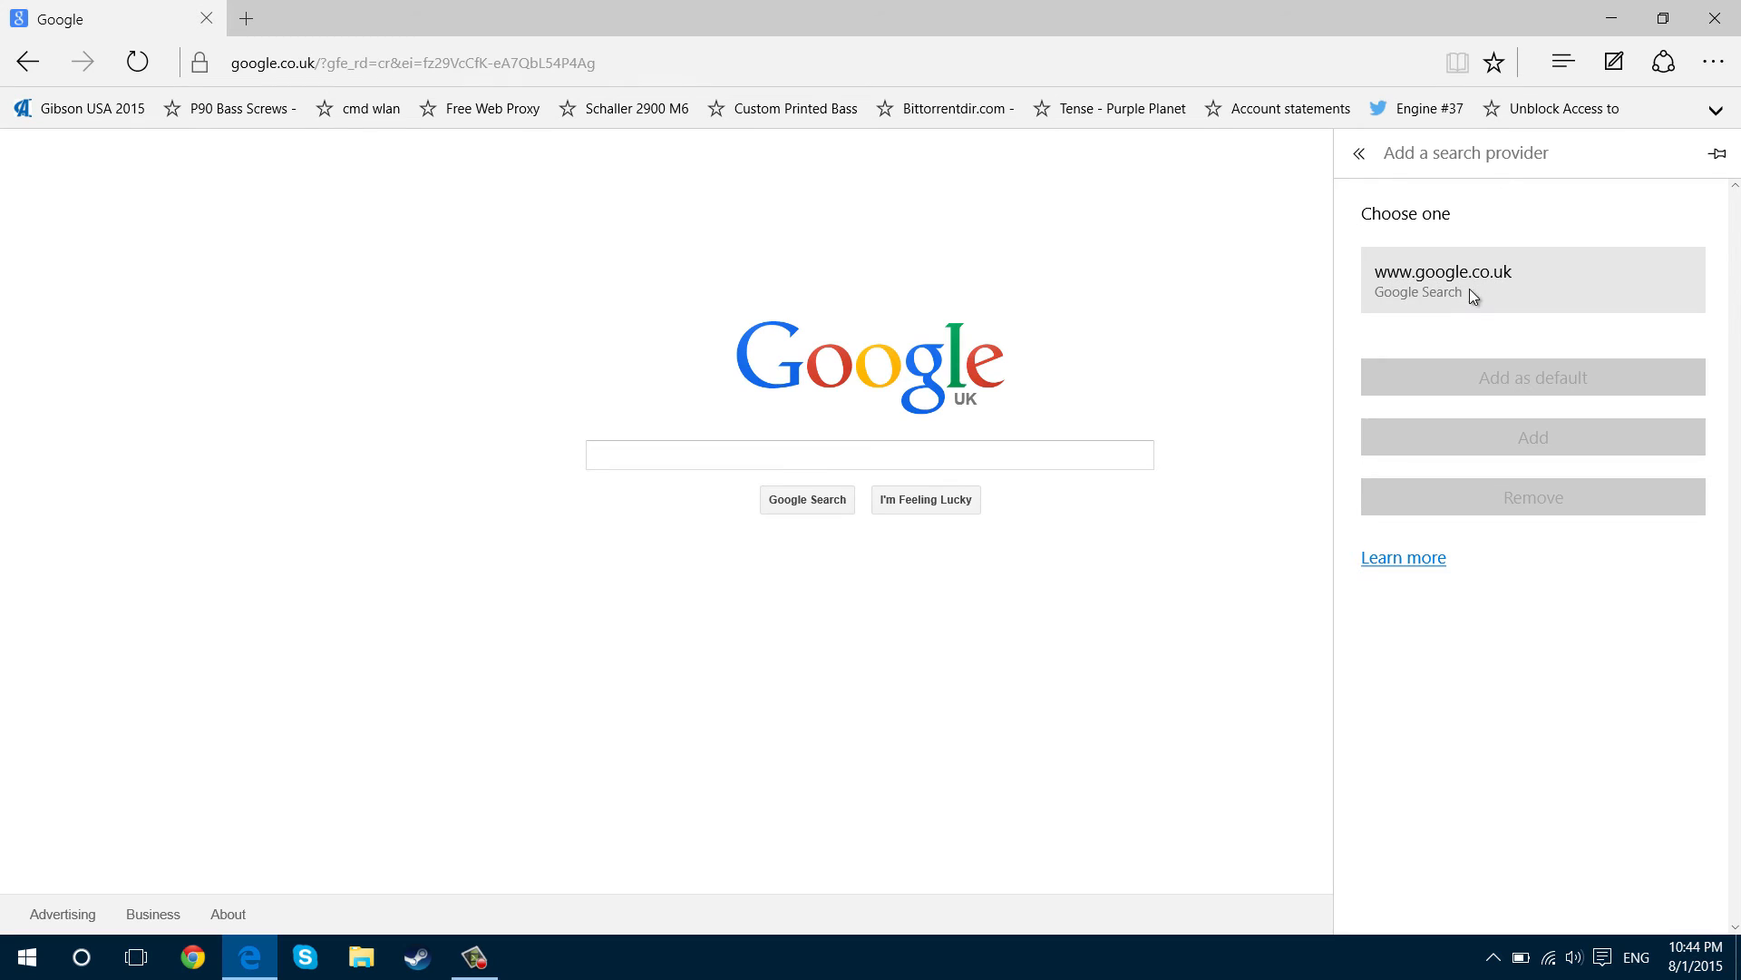
mouse_move(1521, 295)
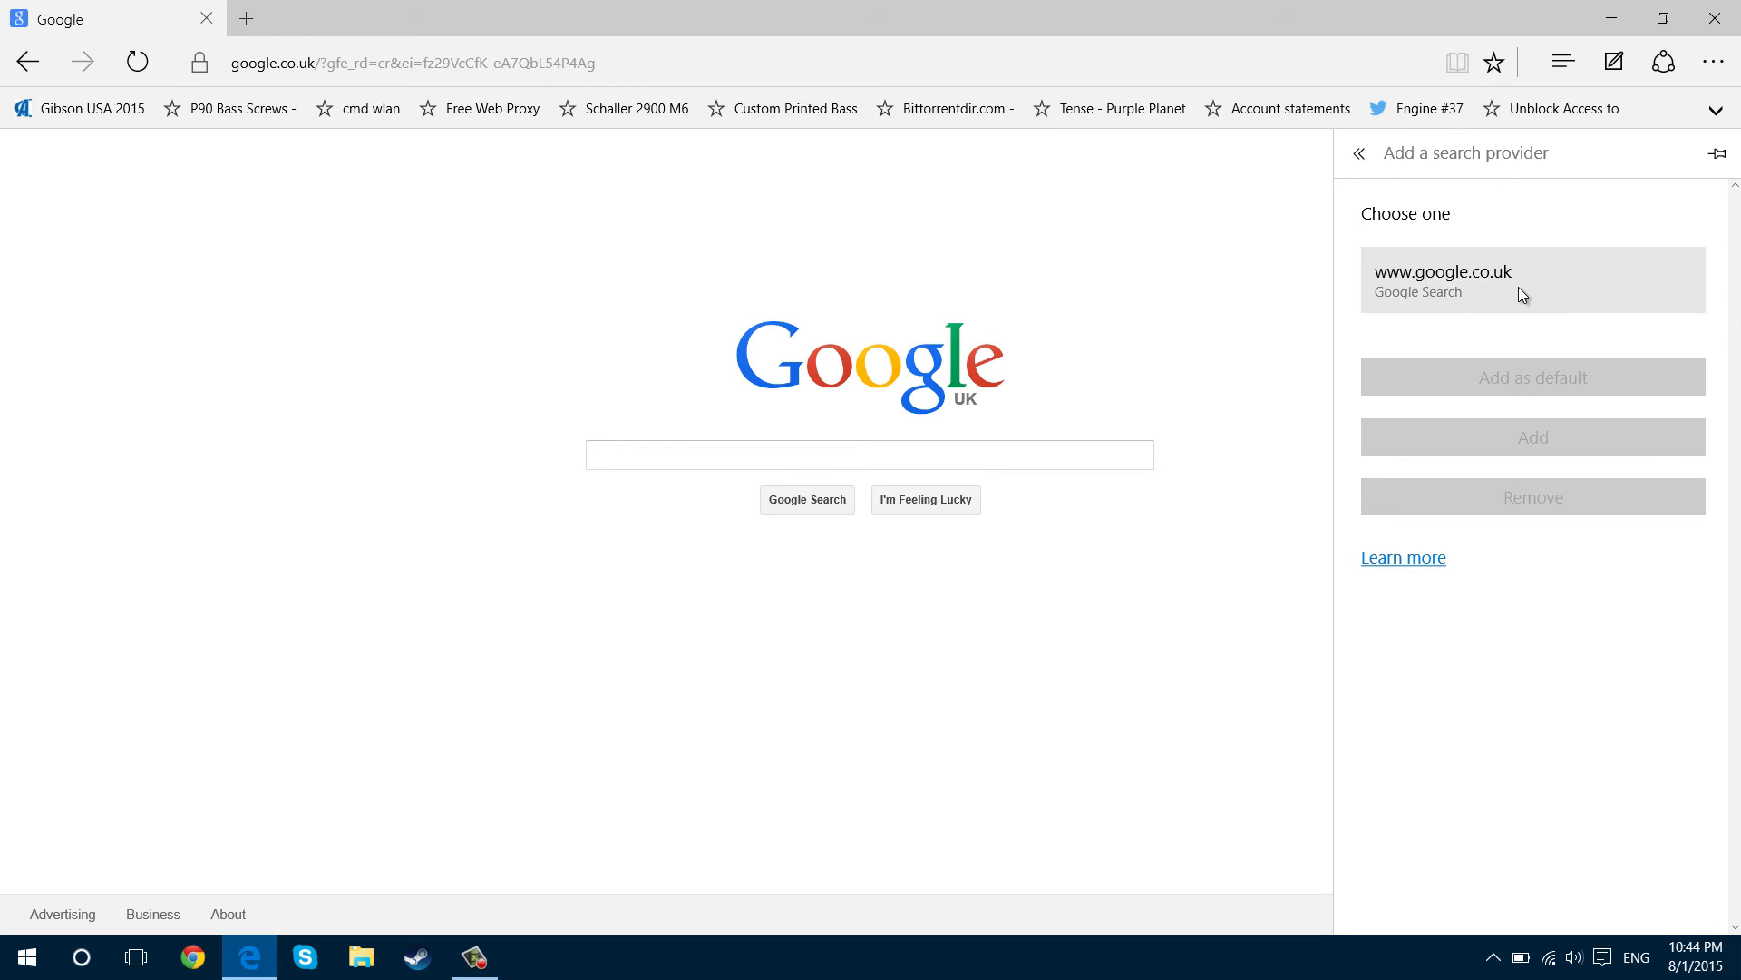
left_click(1522, 281)
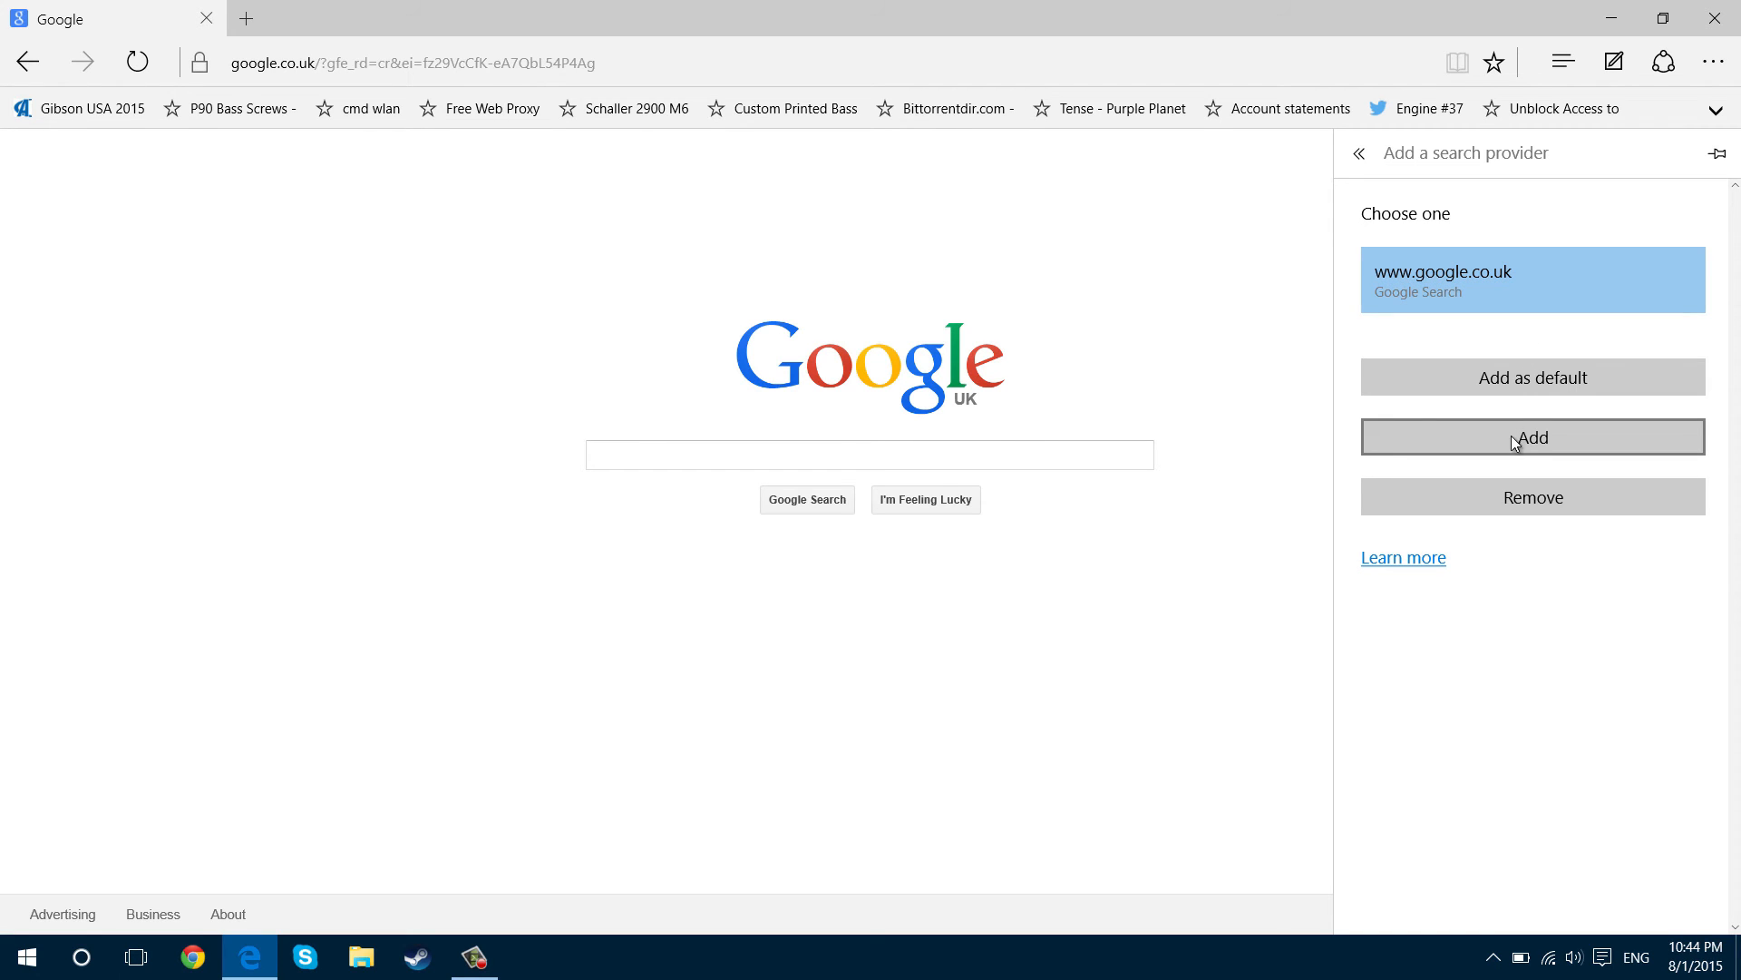
left_click(1533, 437)
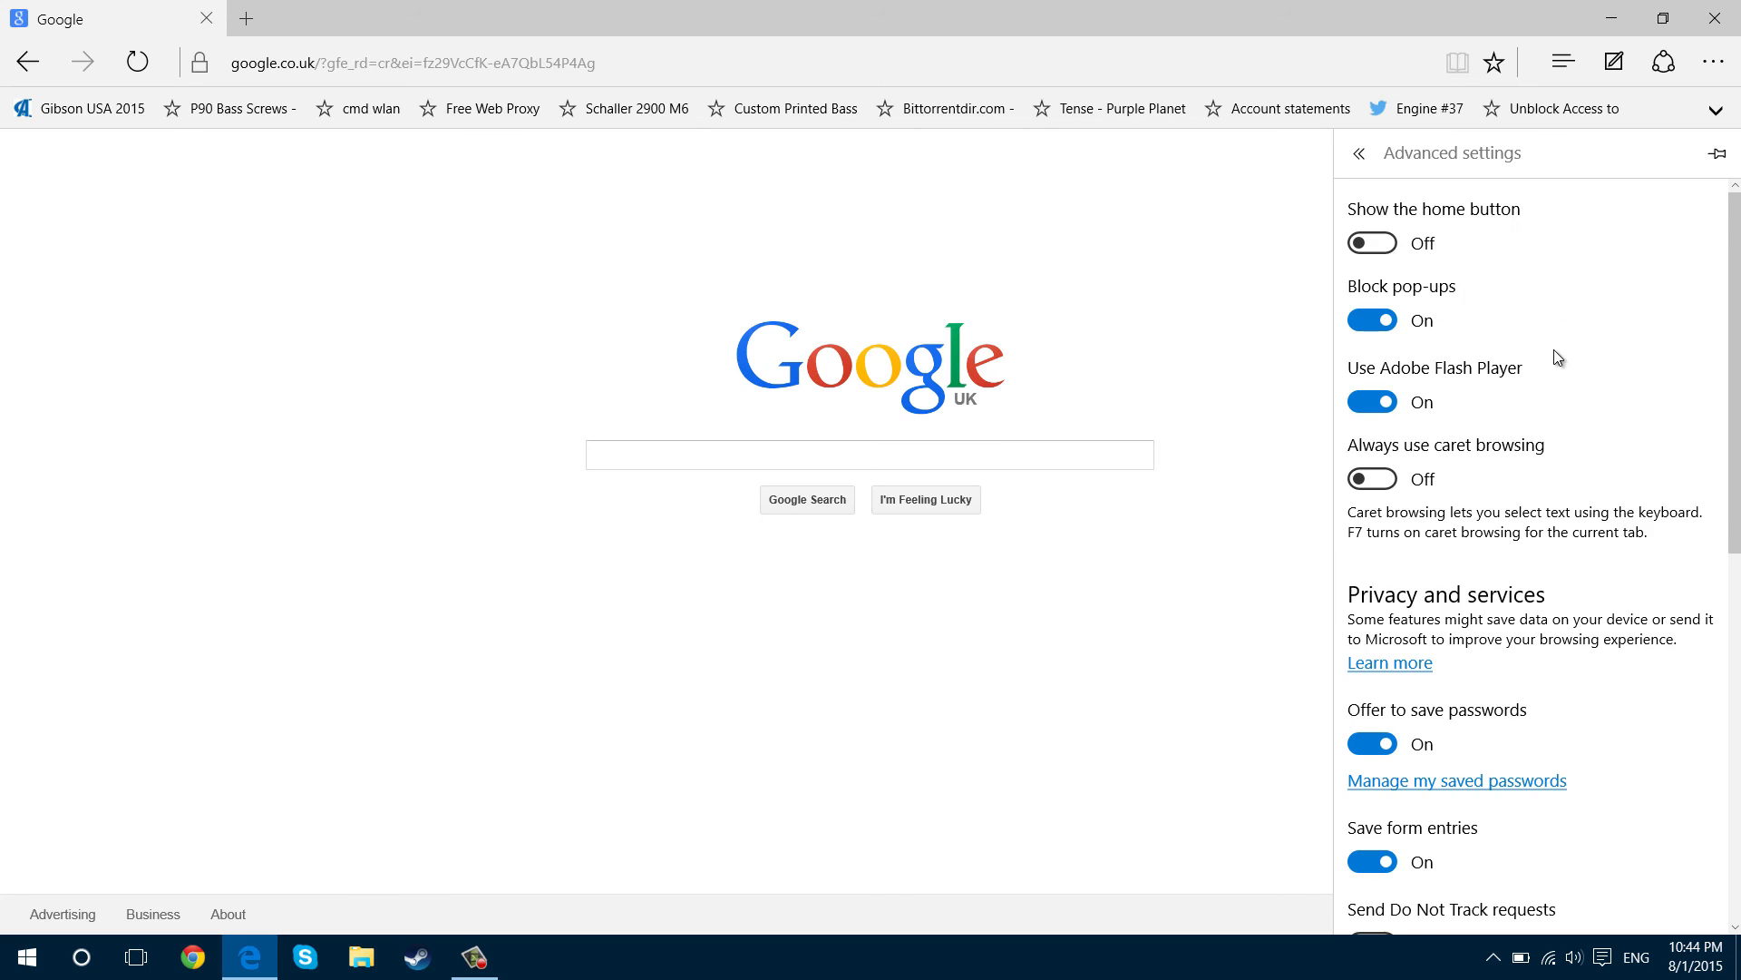
scroll("down", 3)
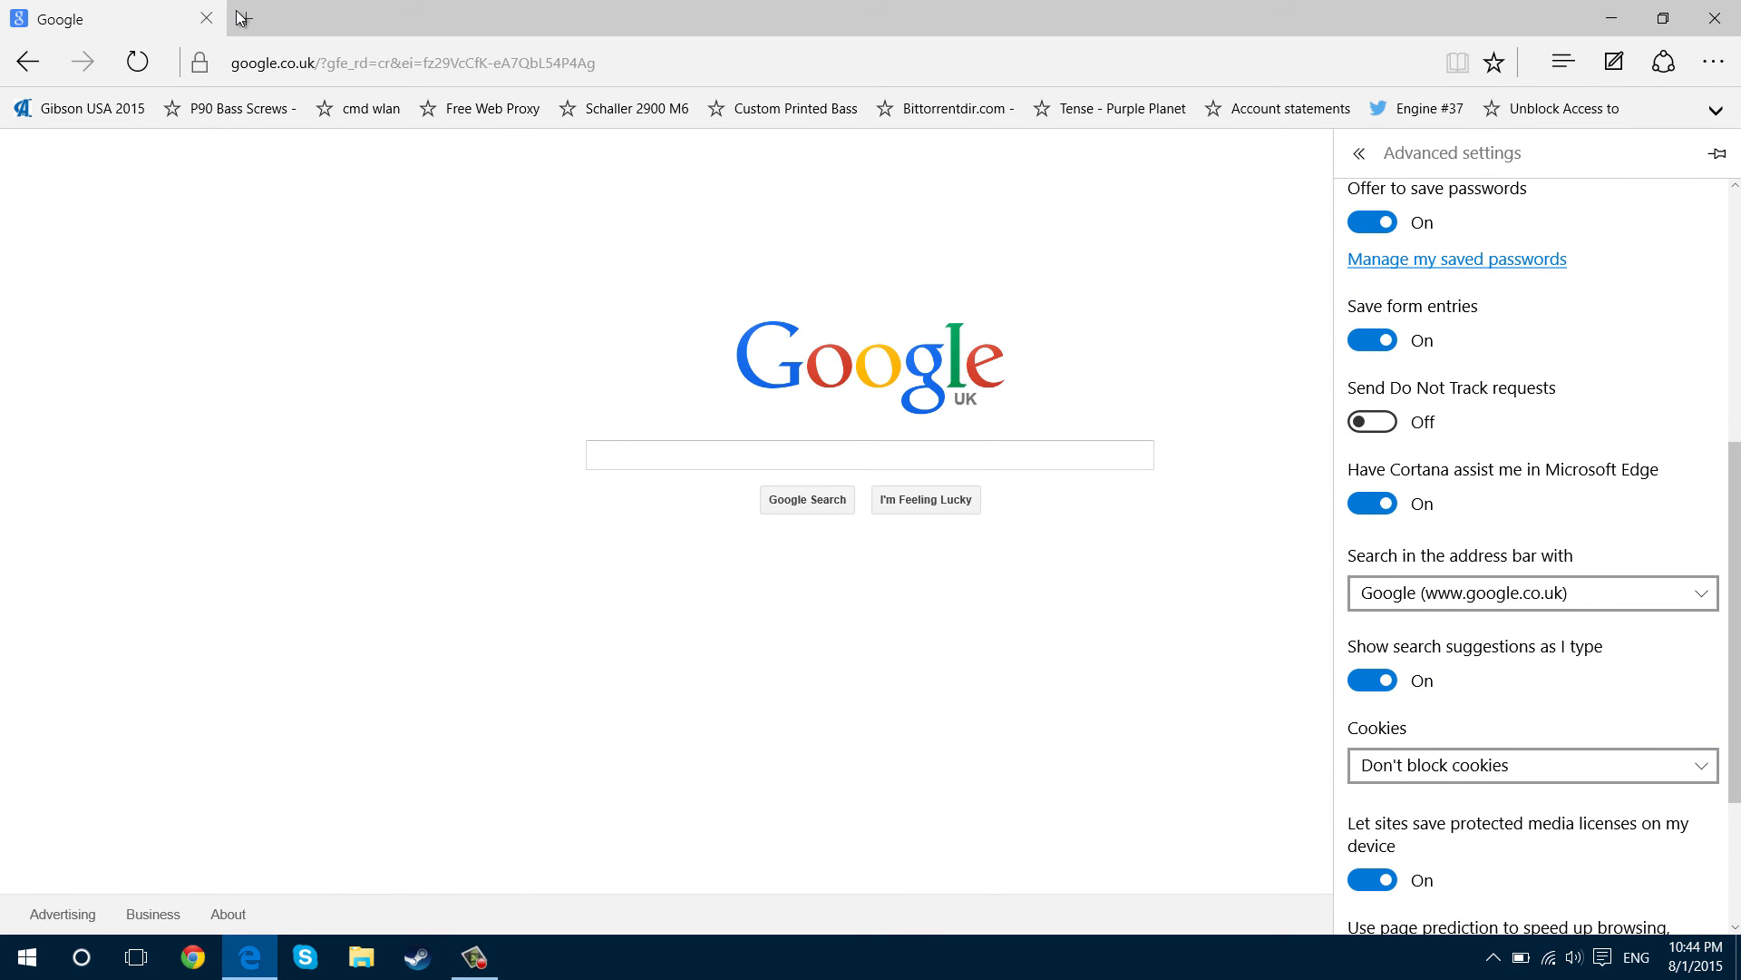
left_click(244, 18)
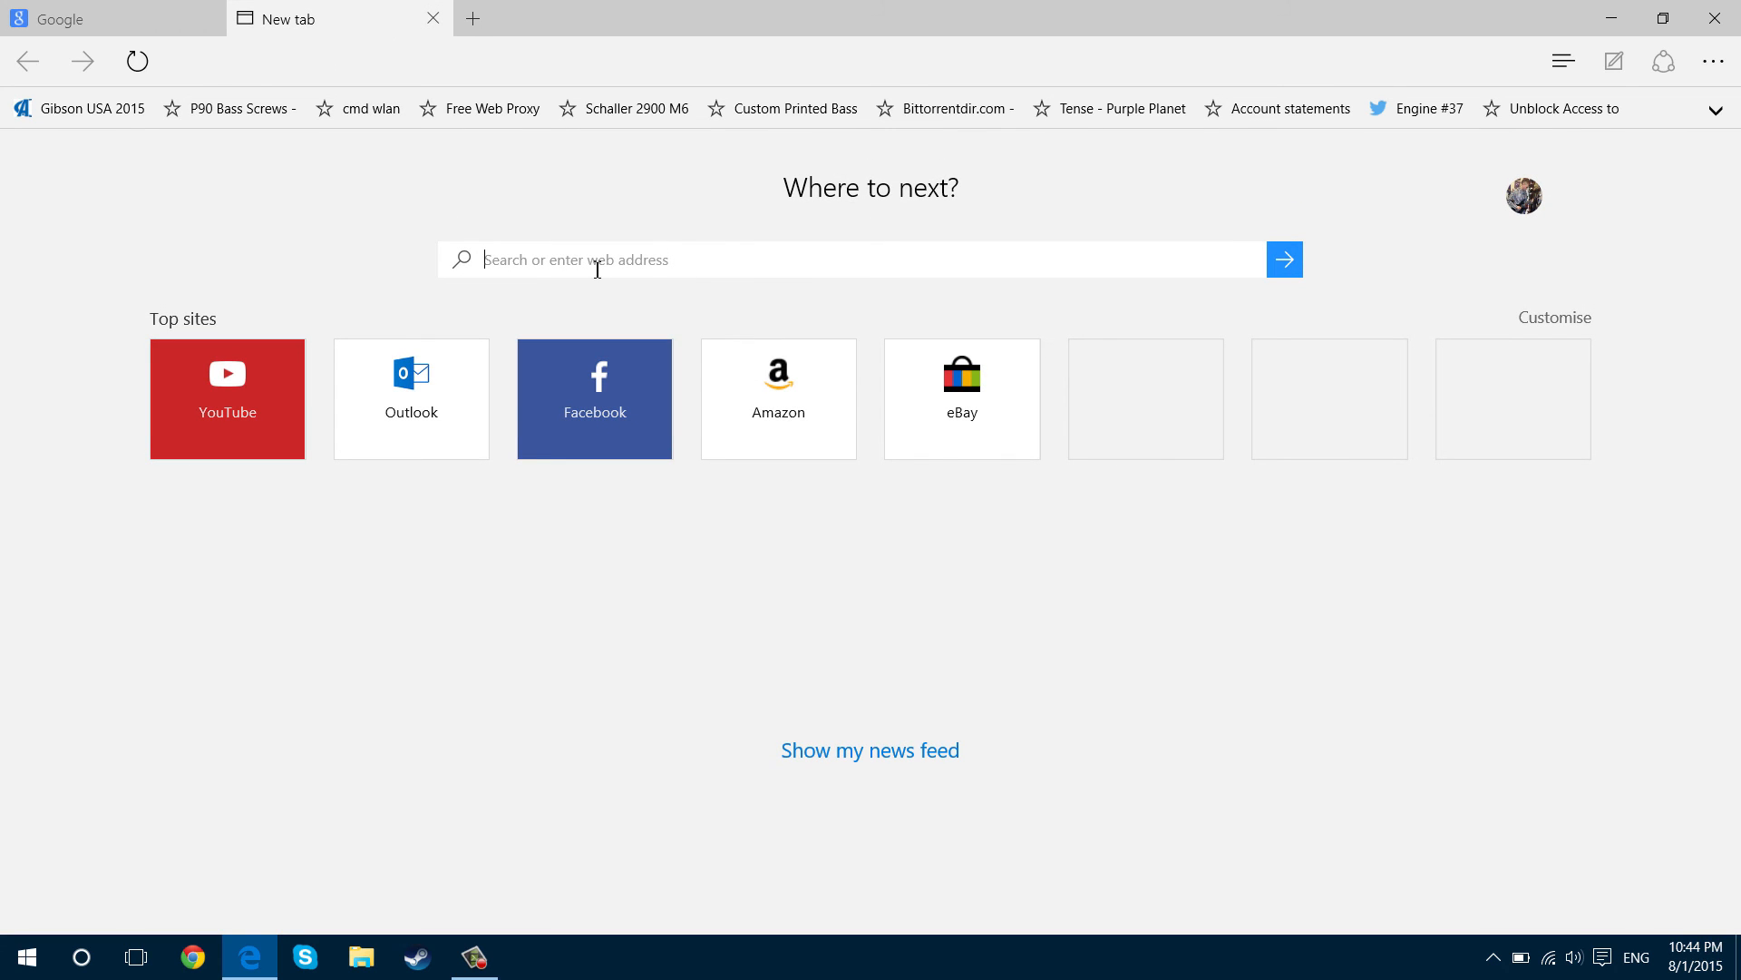
Search 'hello' from the new tab, returning Google UK results
type("hello")
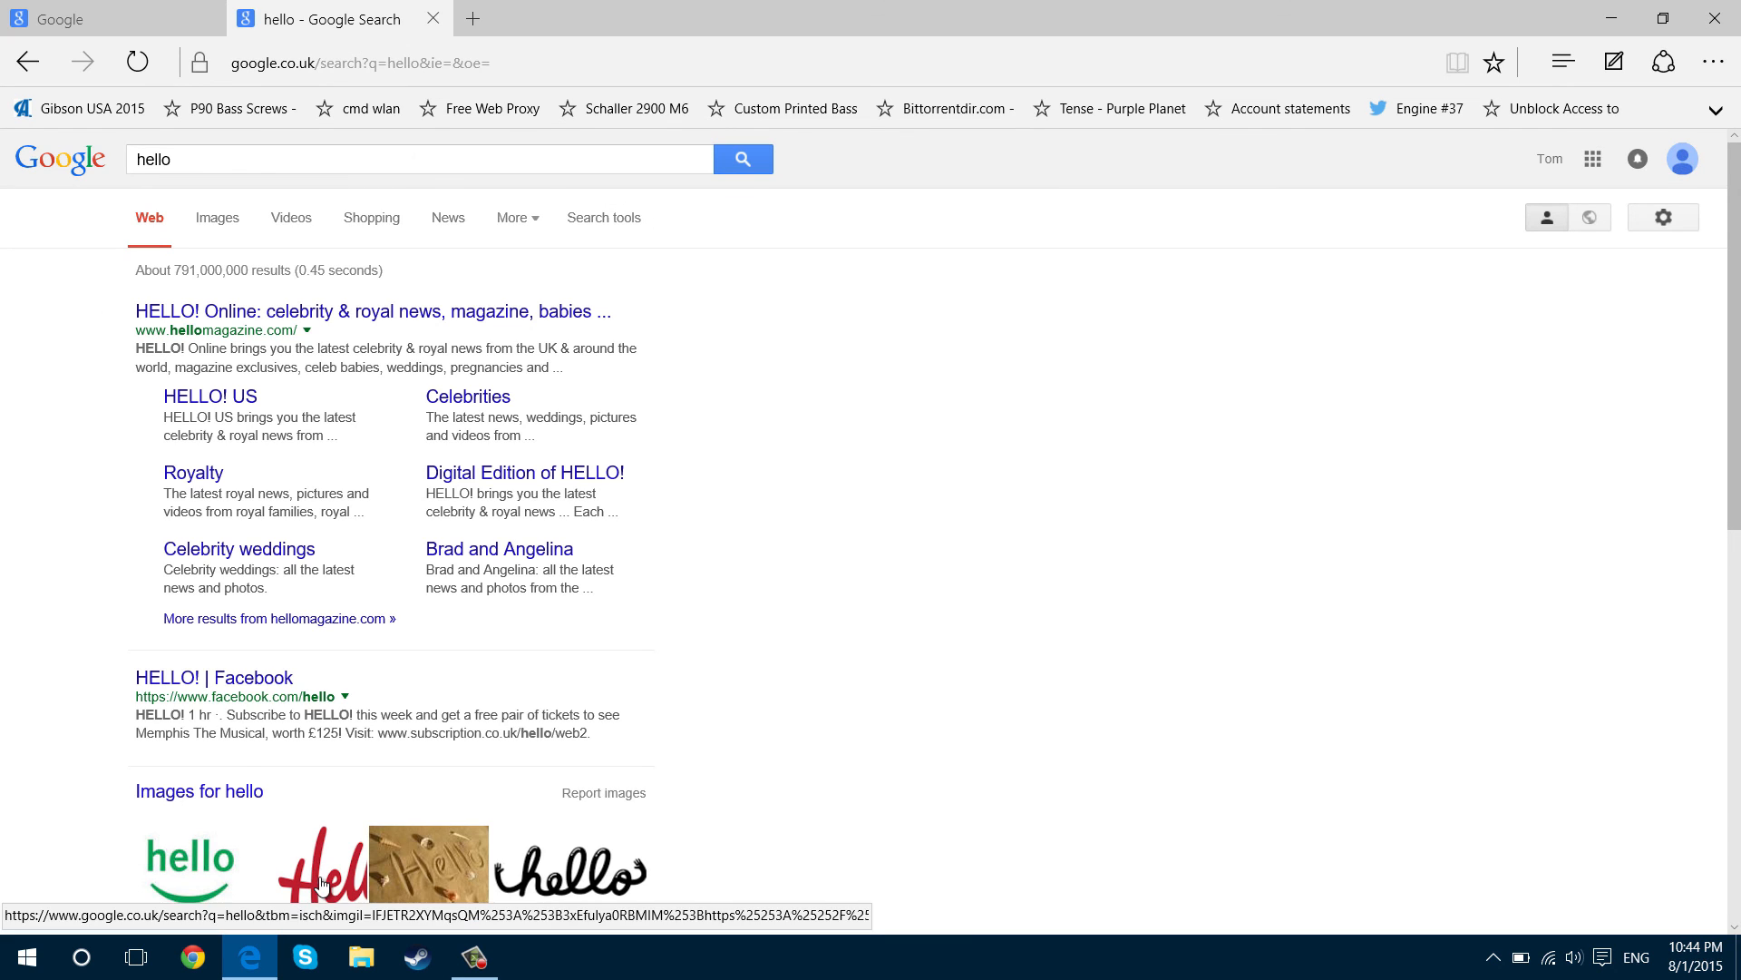
left_click(475, 957)
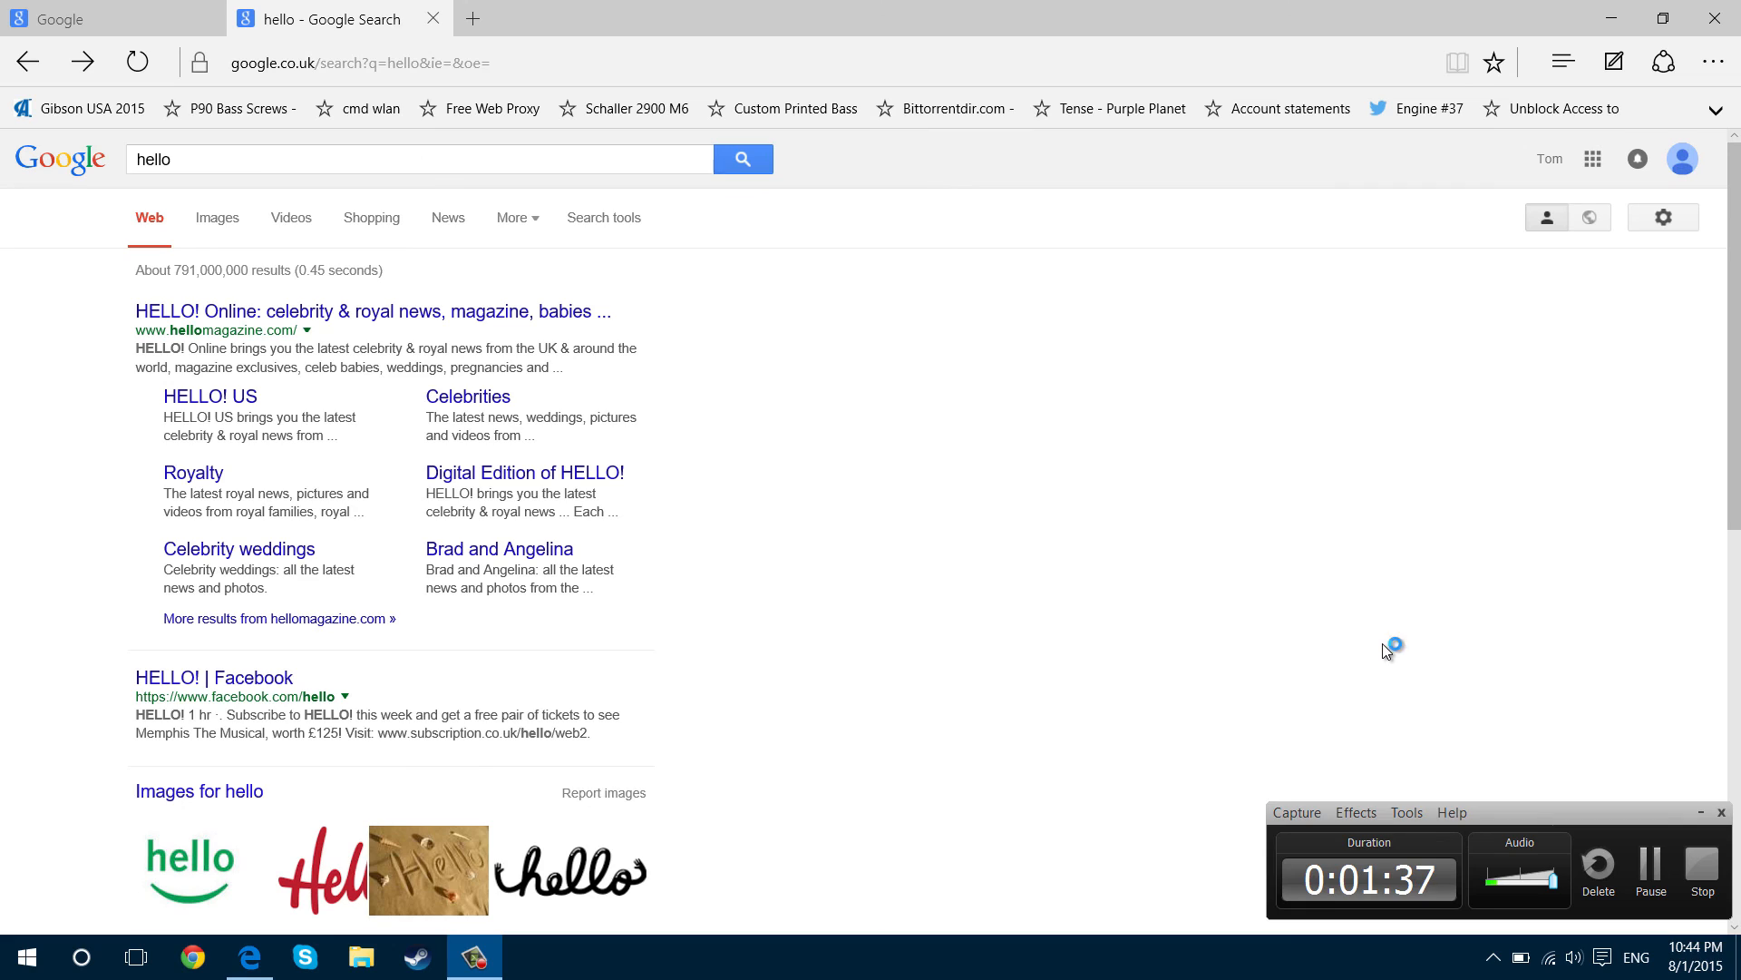
mouse_move(1387, 652)
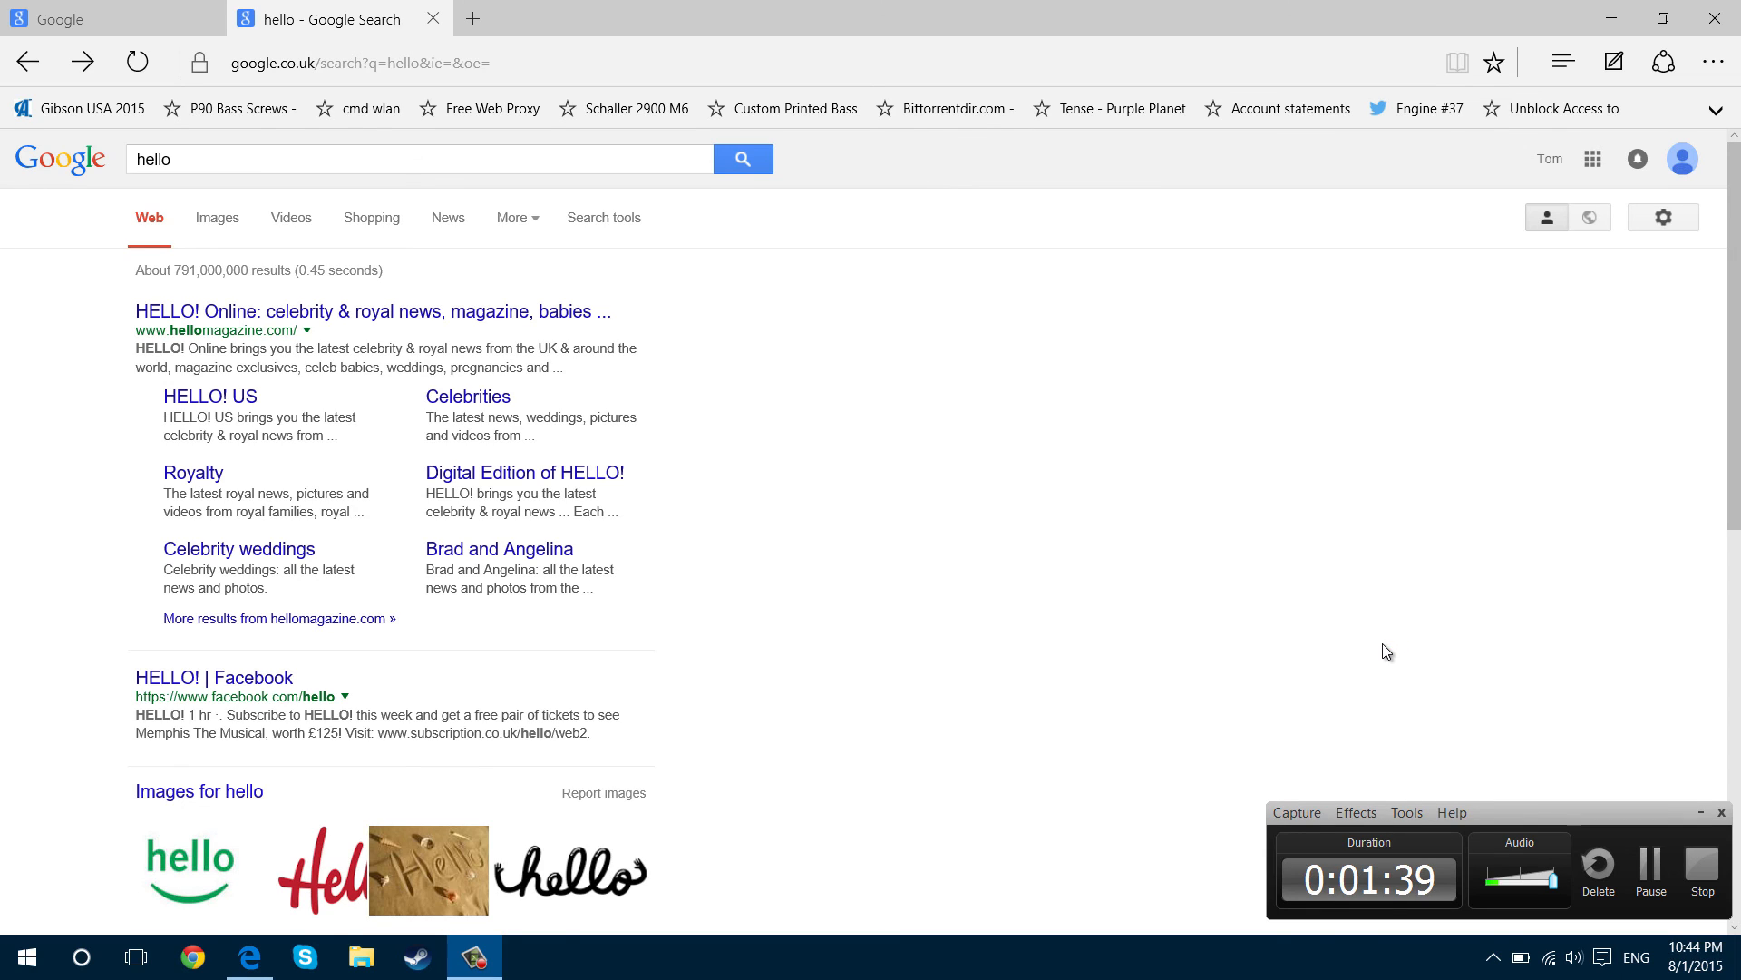